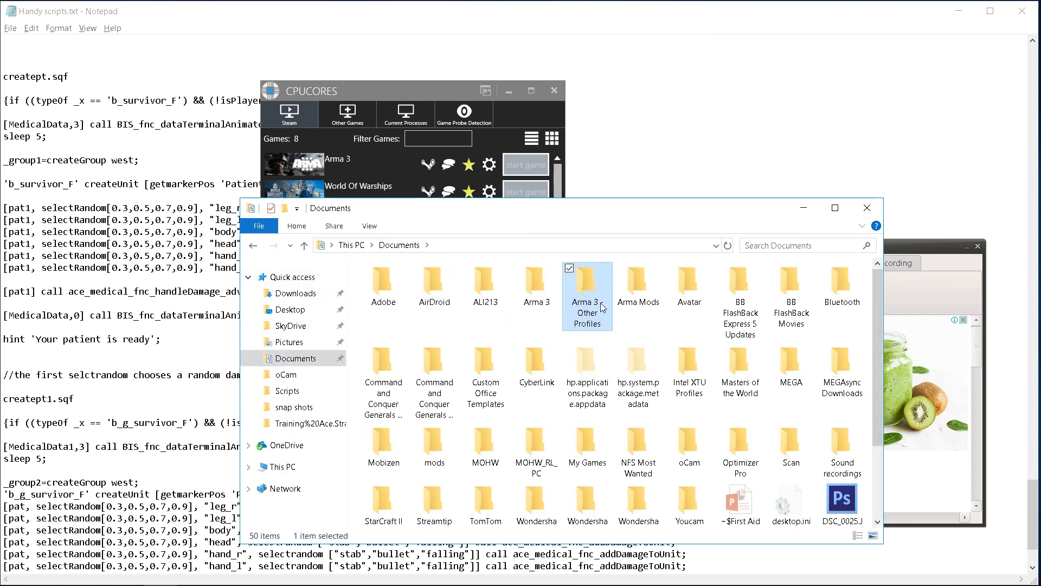
Step: Navigate into the Youtube_Tutorial.Malden mission's Scripts folder
{"action": "double_click", "coordinate": [586, 297]}
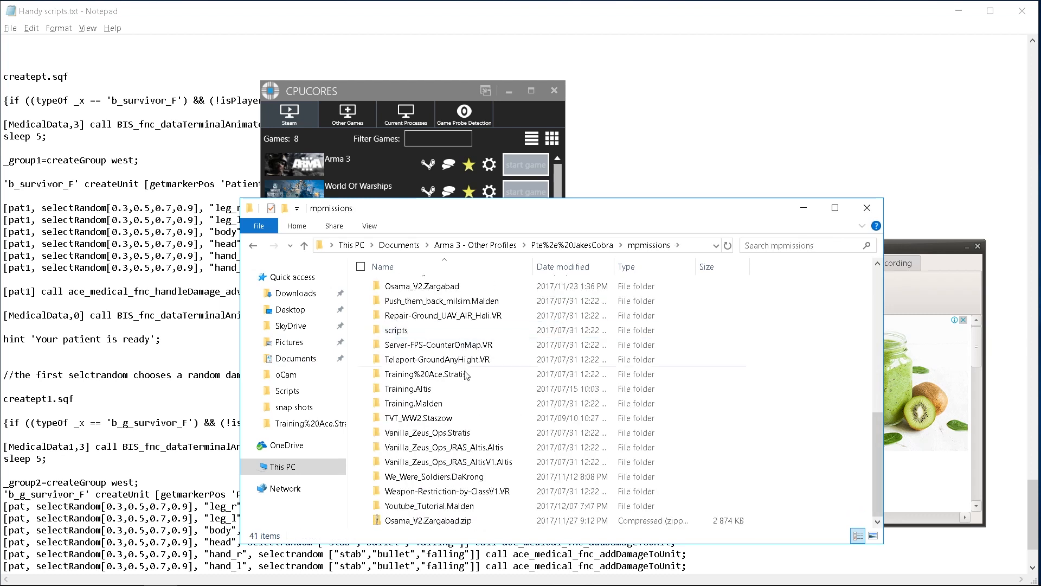
{"action": "double_click", "coordinate": [429, 505]}
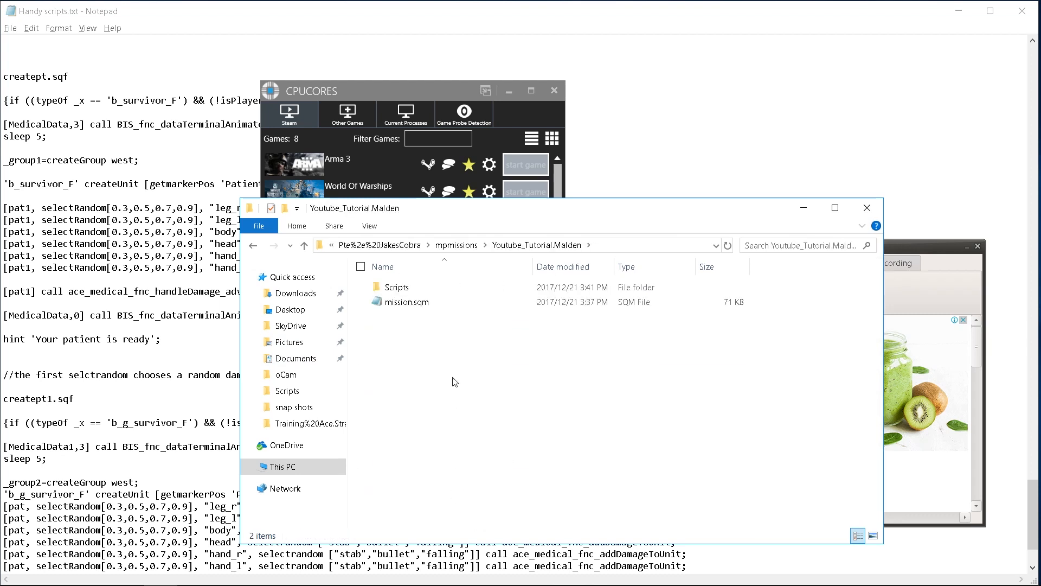
{"action": "double_click", "coordinate": [397, 287]}
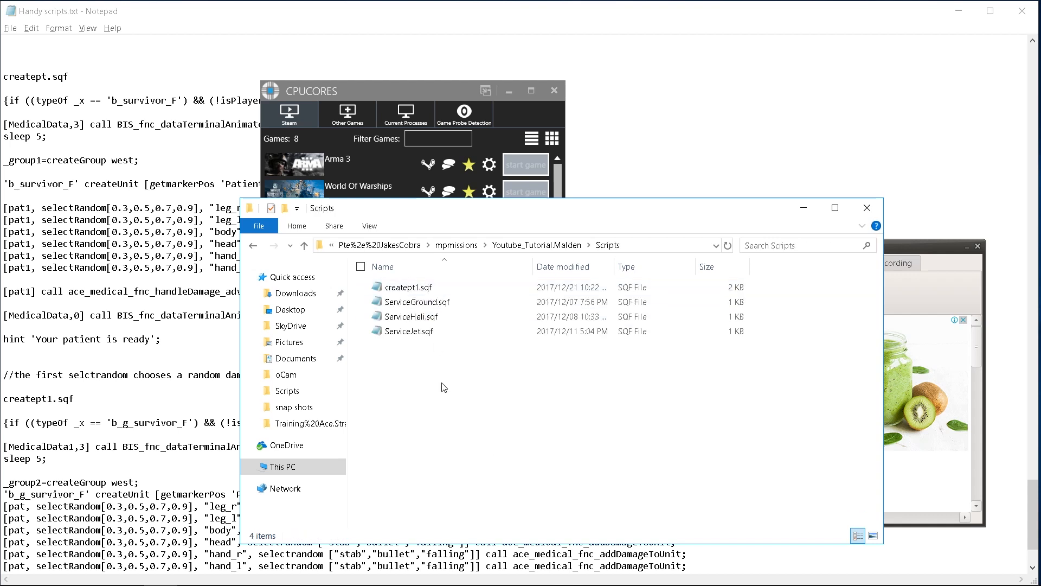
Step: Create a new text document in Scripts named creatept.sqf
{"action": "right_click", "coordinate": [444, 387]}
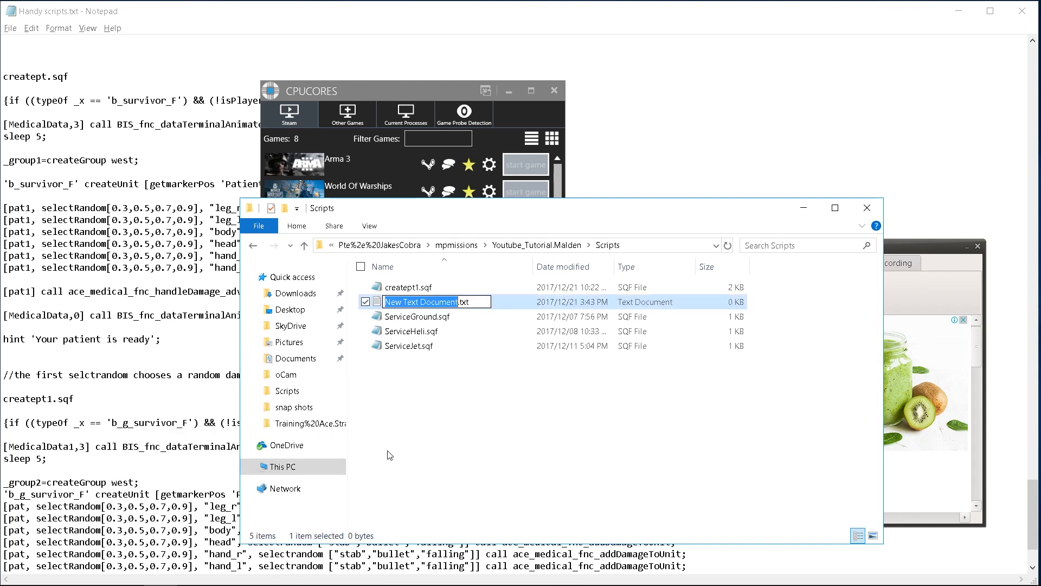
{"action": "type", "text": "creatept"}
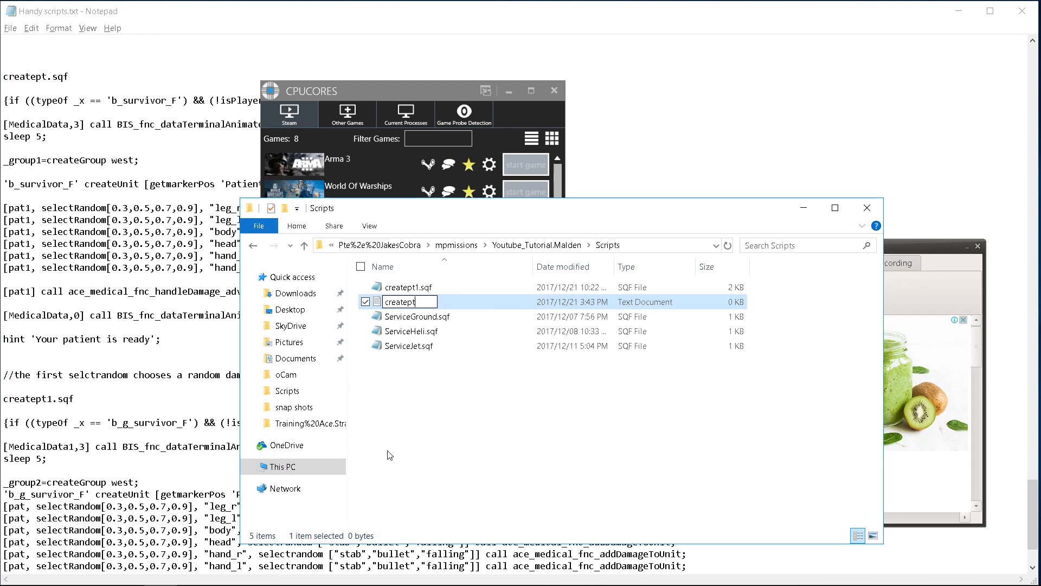
{"action": "type", "text": ".sqf"}
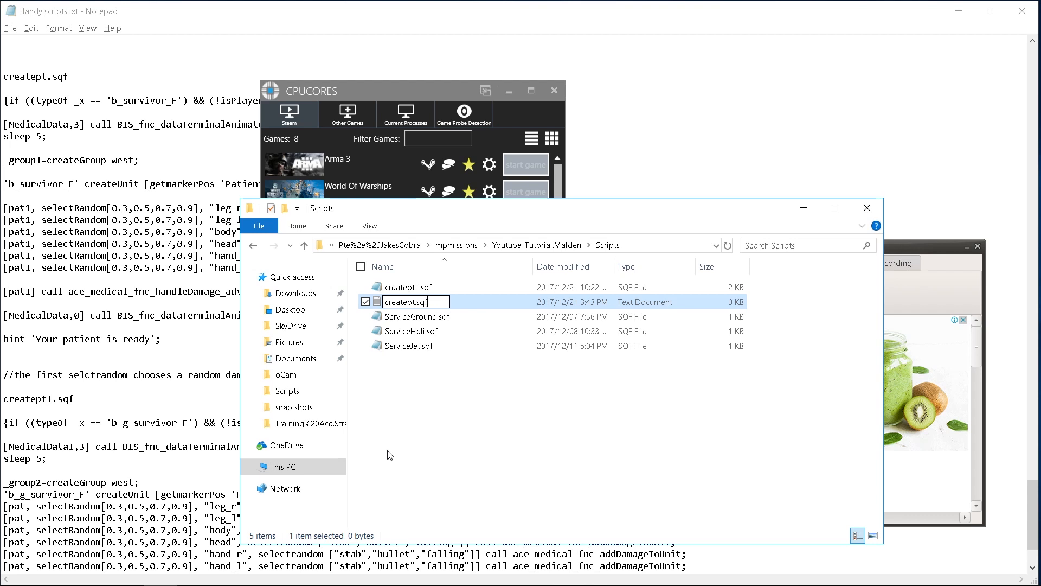
{"action": "mouse_move", "coordinate": [439, 452]}
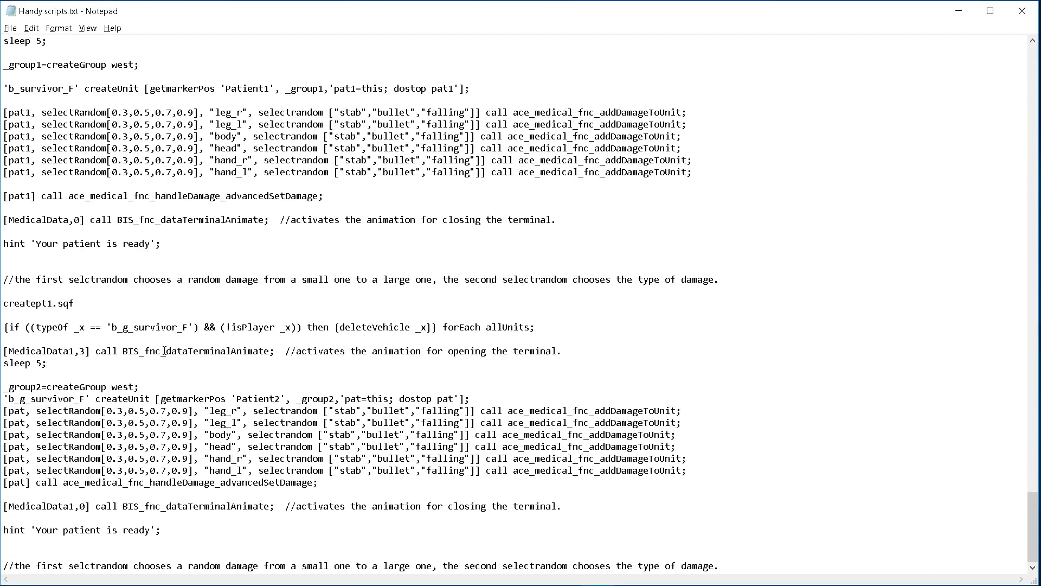
Step: Copy the creatept.sqf block from Handy scripts.txt and paste it into creatept.sqf
{"action": "scroll", "scroll_direction": "down", "scroll_amount": 3}
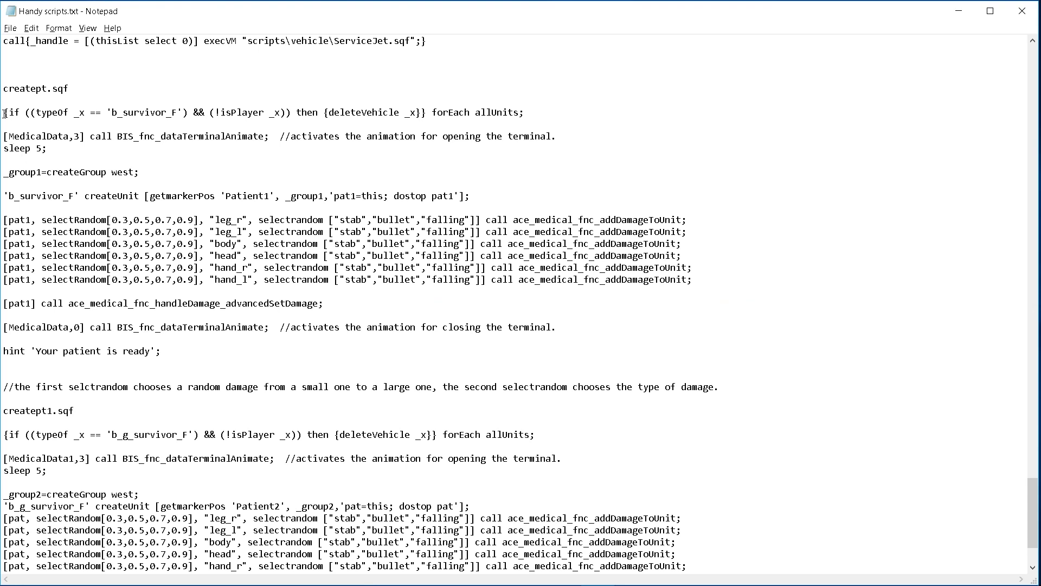
{"action": "left_click_drag", "start_coordinate": [5, 112], "coordinate": [251, 327]}
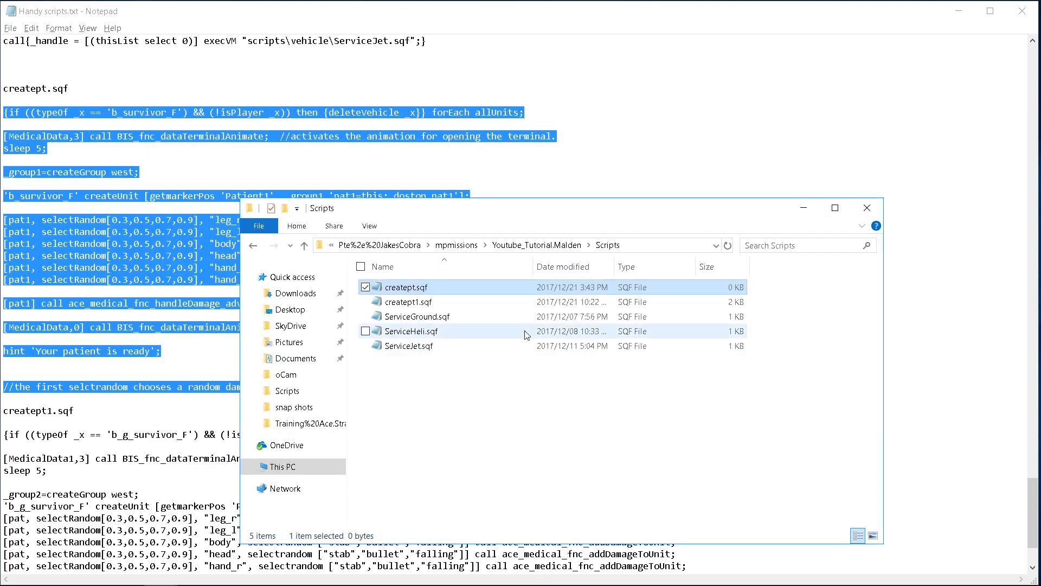
{"action": "double_click", "coordinate": [405, 286]}
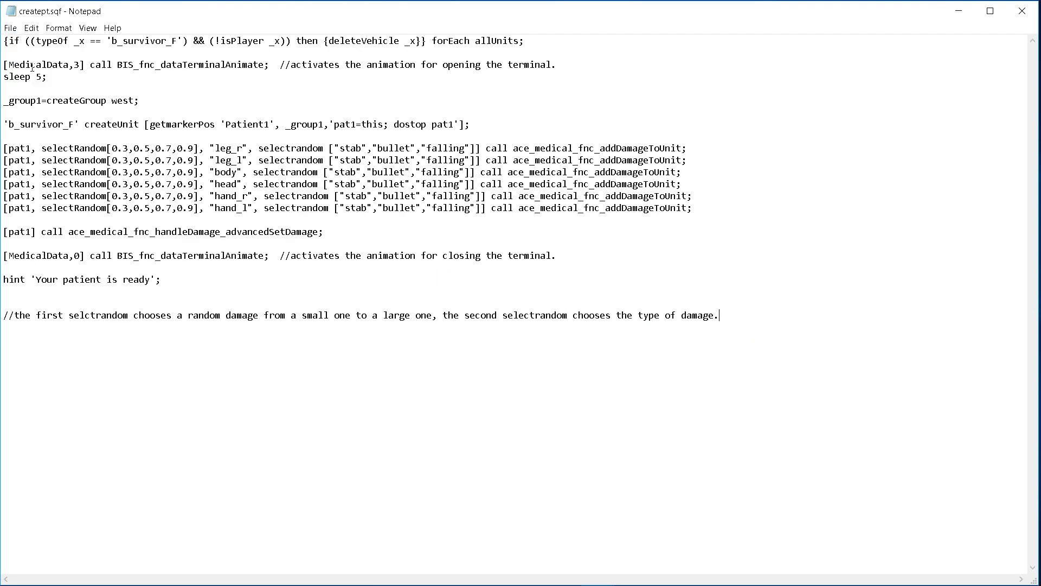
{"action": "mouse_move", "coordinate": [1021, 11]}
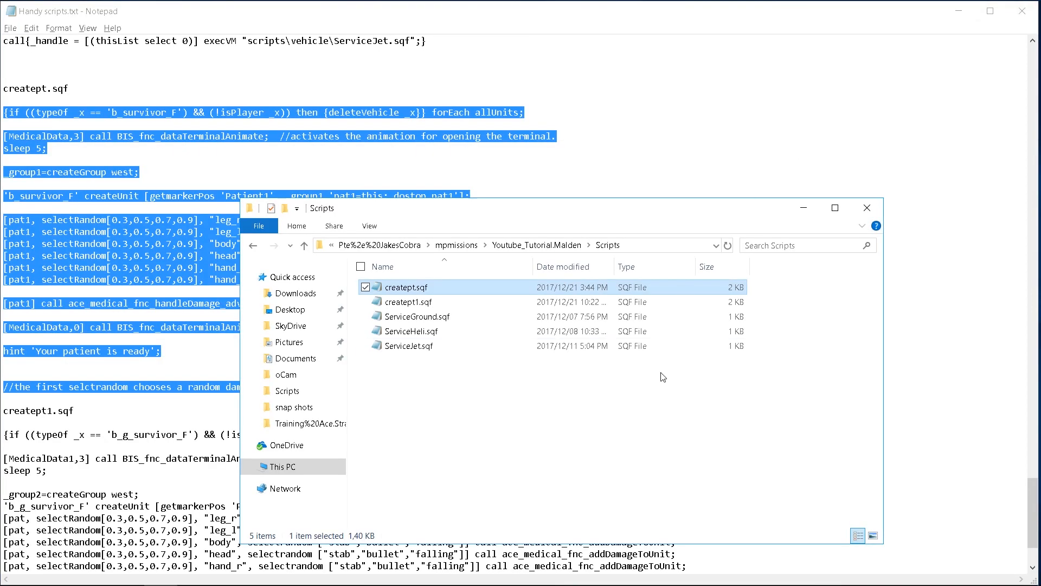
{"action": "mouse_move", "coordinate": [424, 294]}
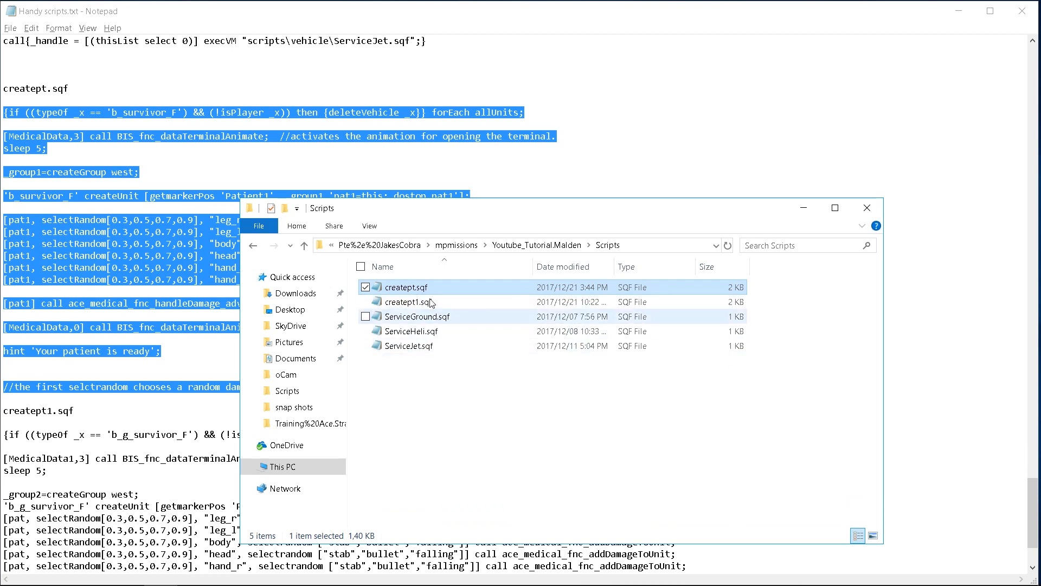
{"action": "mouse_move", "coordinate": [409, 302]}
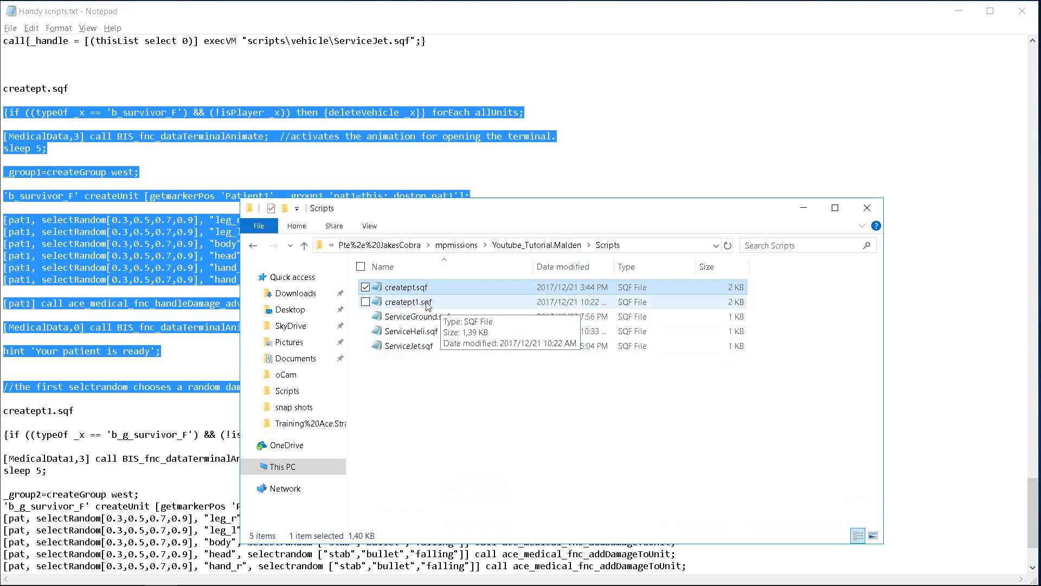
{"action": "mouse_move", "coordinate": [435, 311]}
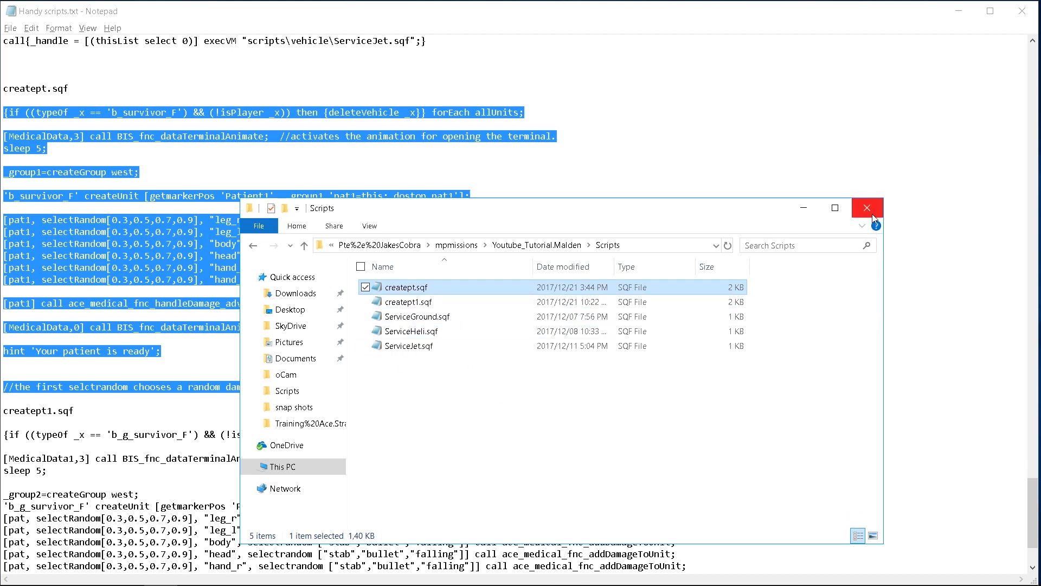
Step: Review the MedicalData terminal's Create Patient init action running Scripts\creatept.sqf, then close it
{"action": "left_click", "coordinate": [867, 208]}
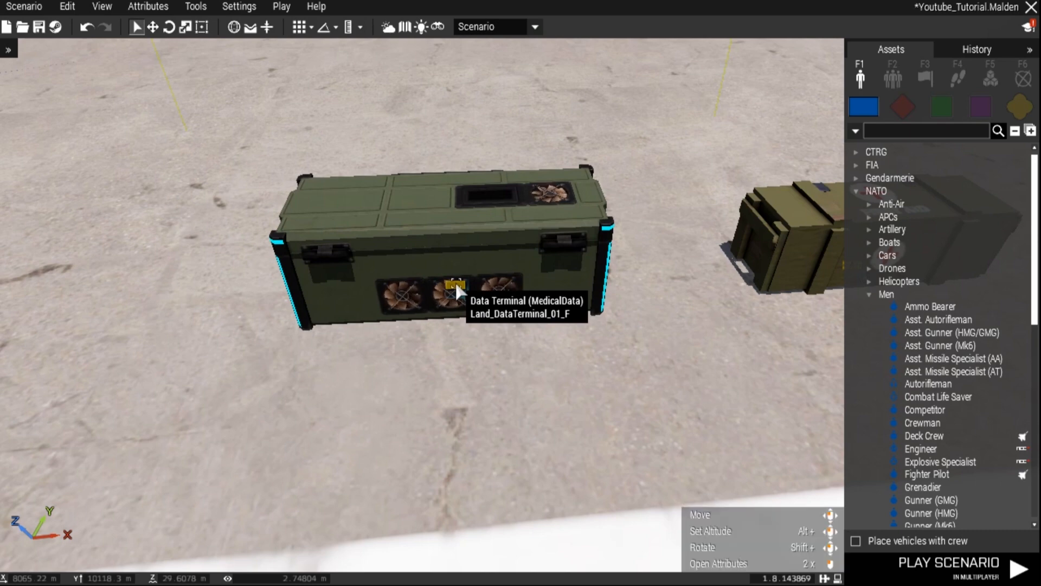
{"action": "double_click", "coordinate": [457, 285]}
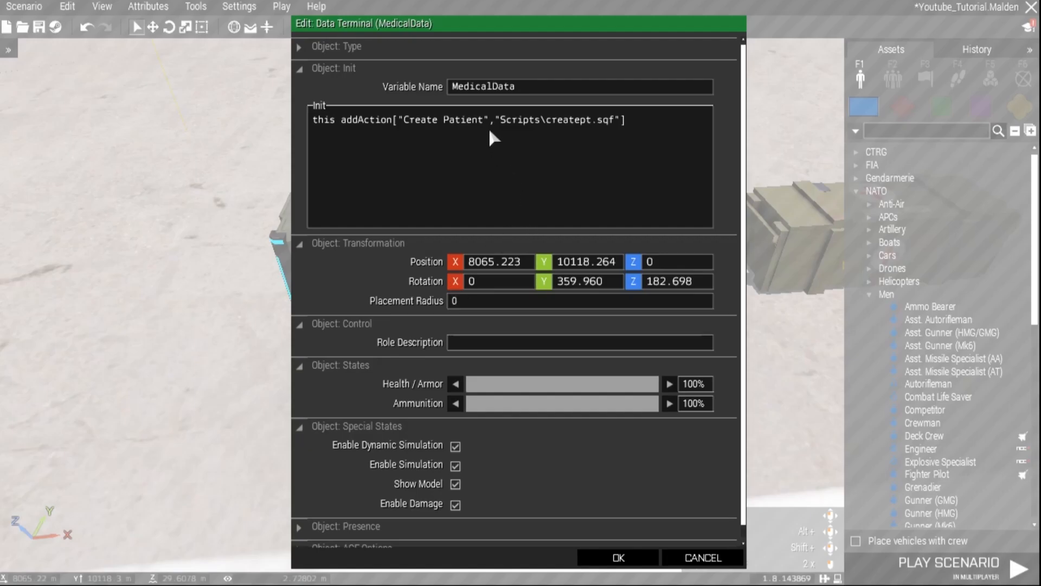
{"action": "mouse_move", "coordinate": [379, 134]}
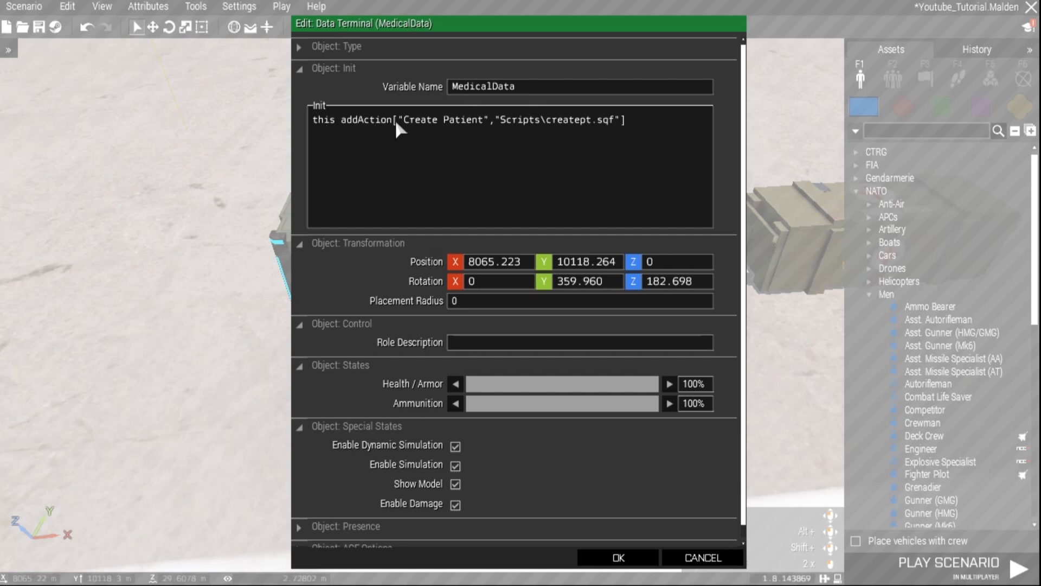
{"action": "mouse_move", "coordinate": [373, 136]}
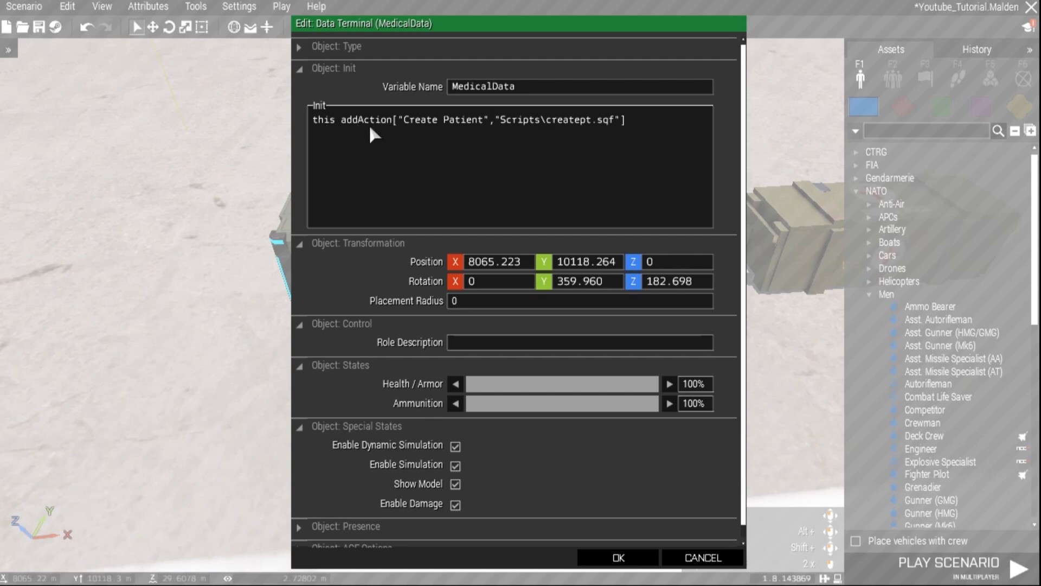
{"action": "mouse_move", "coordinate": [224, 306]}
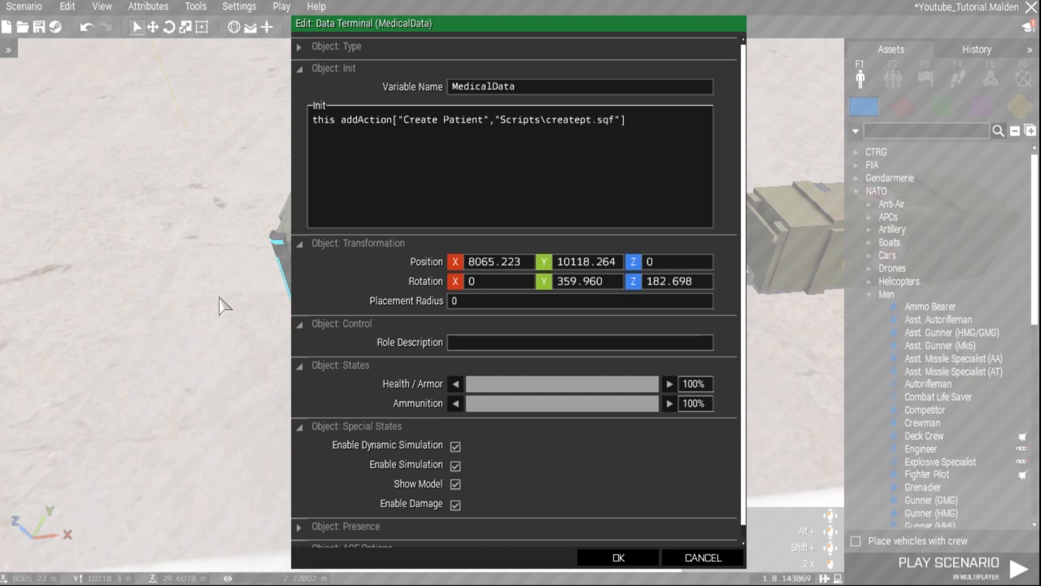
{"action": "mouse_move", "coordinate": [365, 239]}
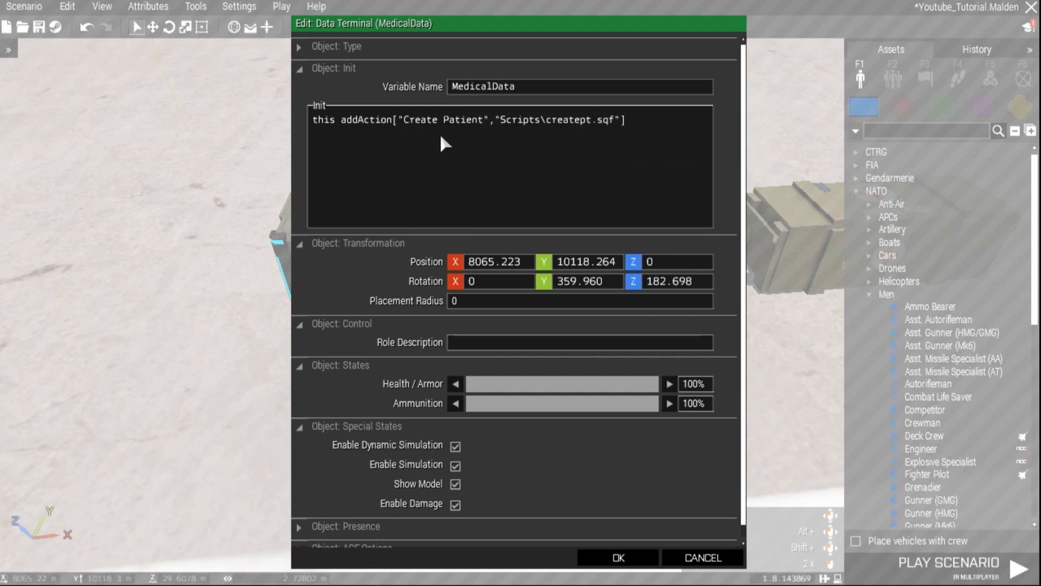
{"action": "mouse_move", "coordinate": [534, 129]}
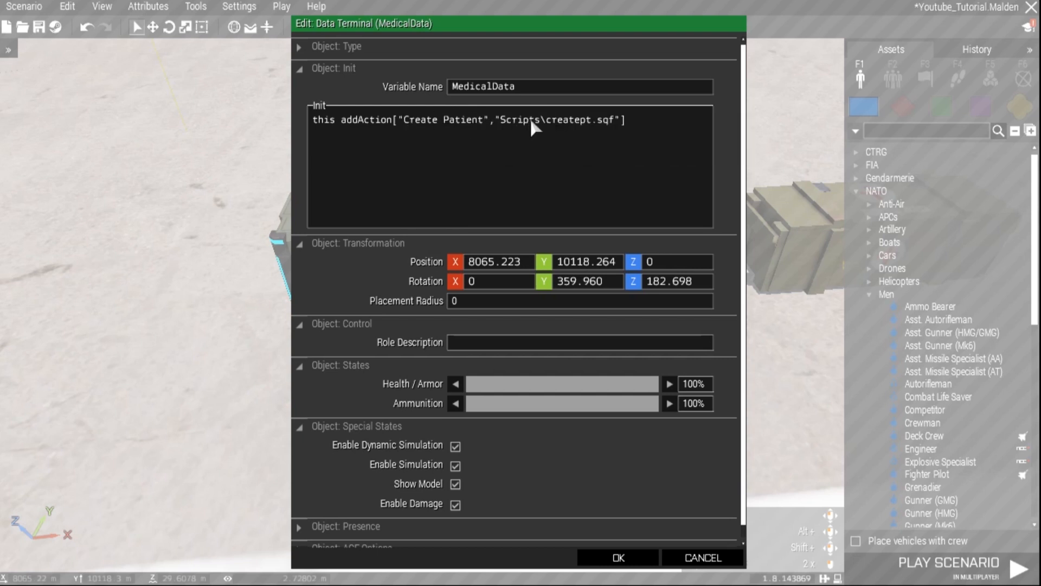
{"action": "mouse_move", "coordinate": [561, 127]}
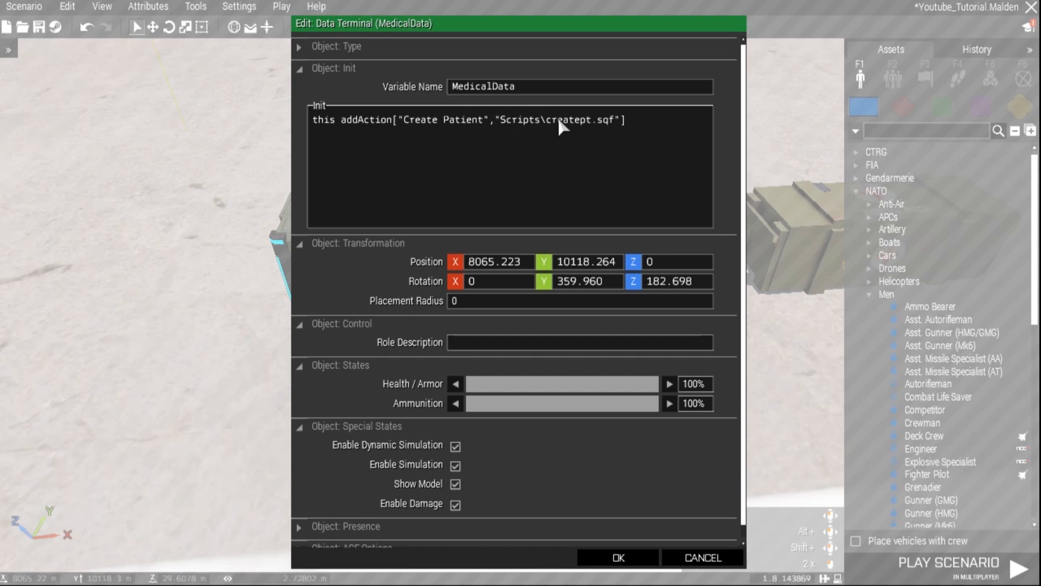
{"action": "mouse_move", "coordinate": [577, 132]}
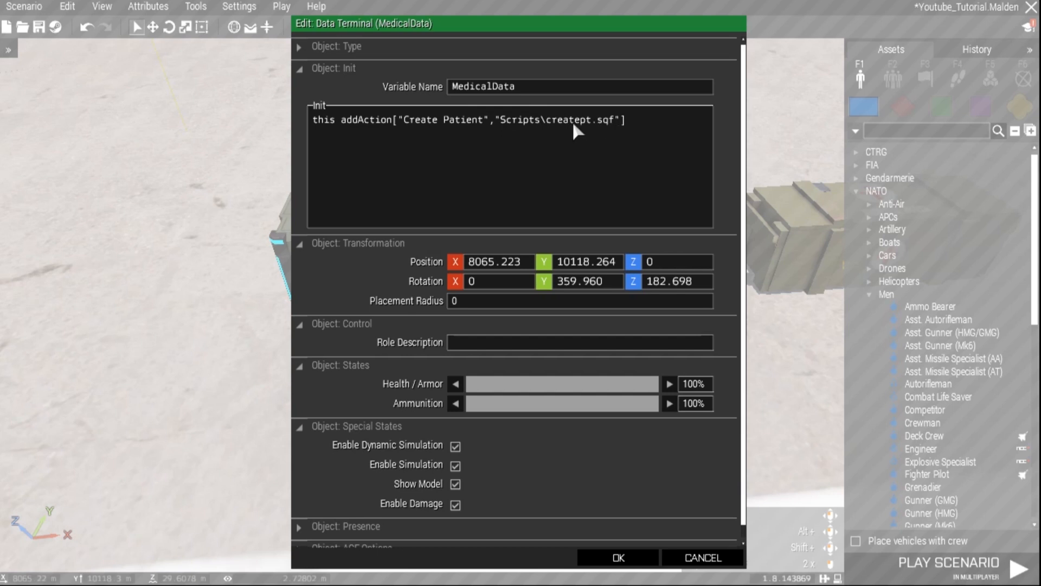
{"action": "left_click", "coordinate": [616, 558]}
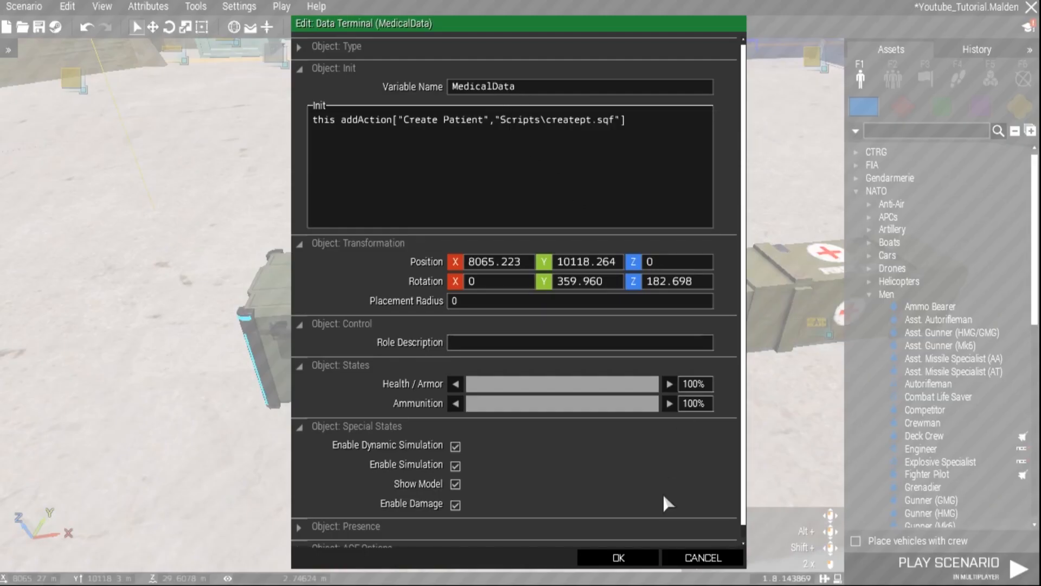
{"action": "left_click", "coordinate": [616, 557]}
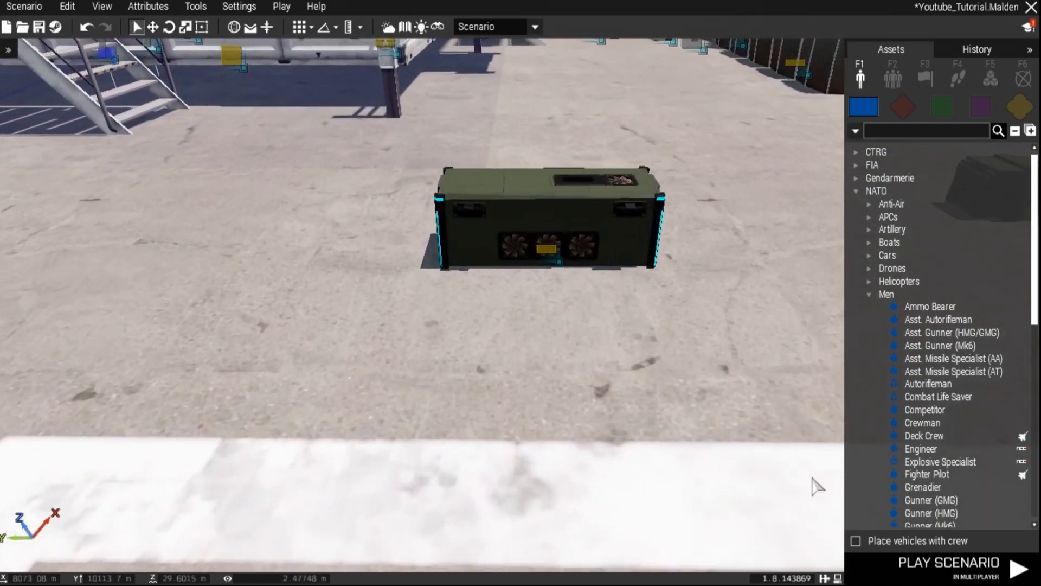
Step: Inspect MedicalData1's Init showing a Create Patient action running Scripts\creatept1.sqf
{"action": "double_click", "coordinate": [544, 219]}
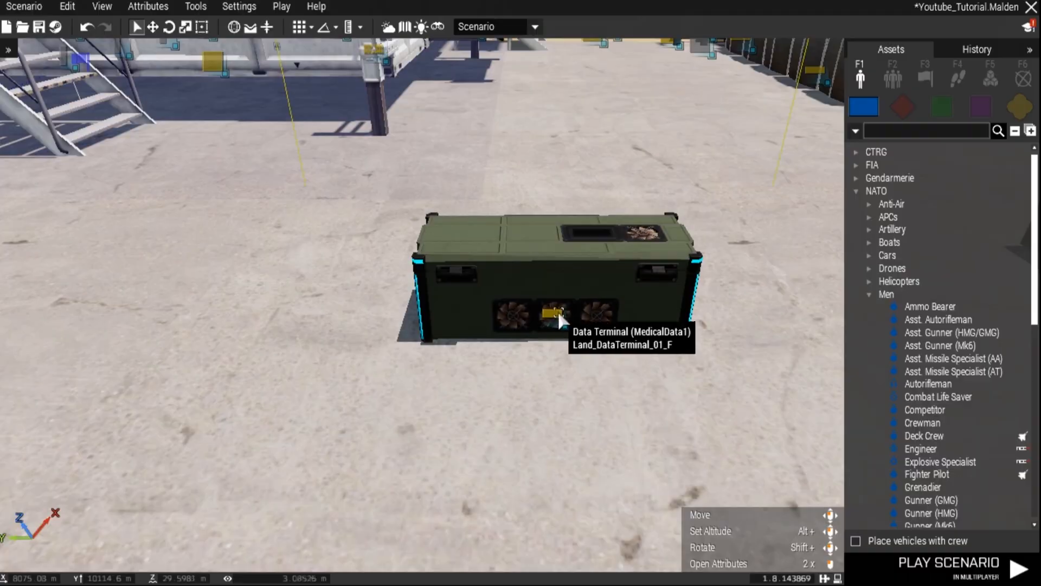
{"action": "double_click", "coordinate": [557, 319]}
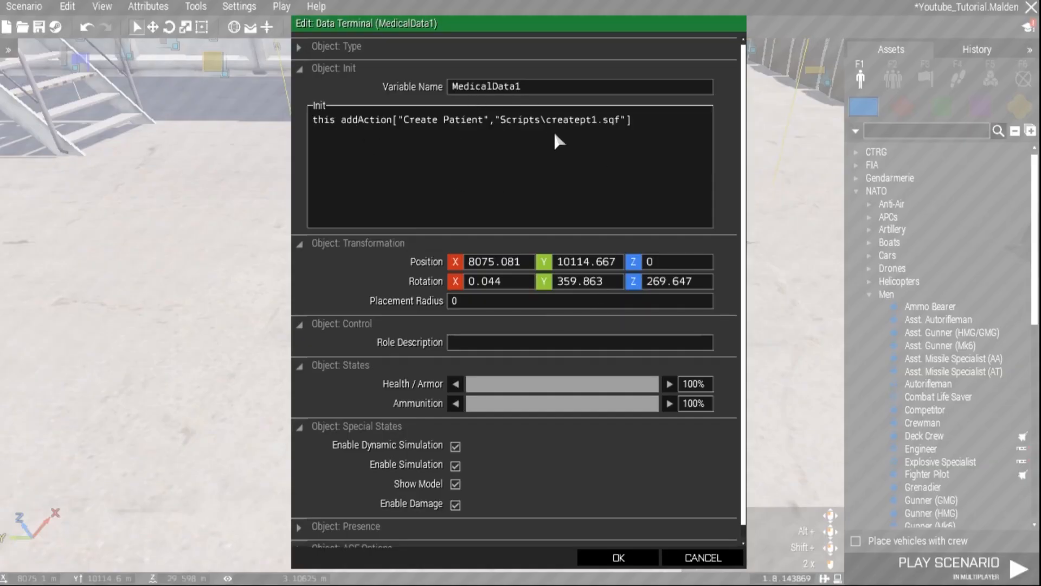
{"action": "mouse_move", "coordinate": [629, 137]}
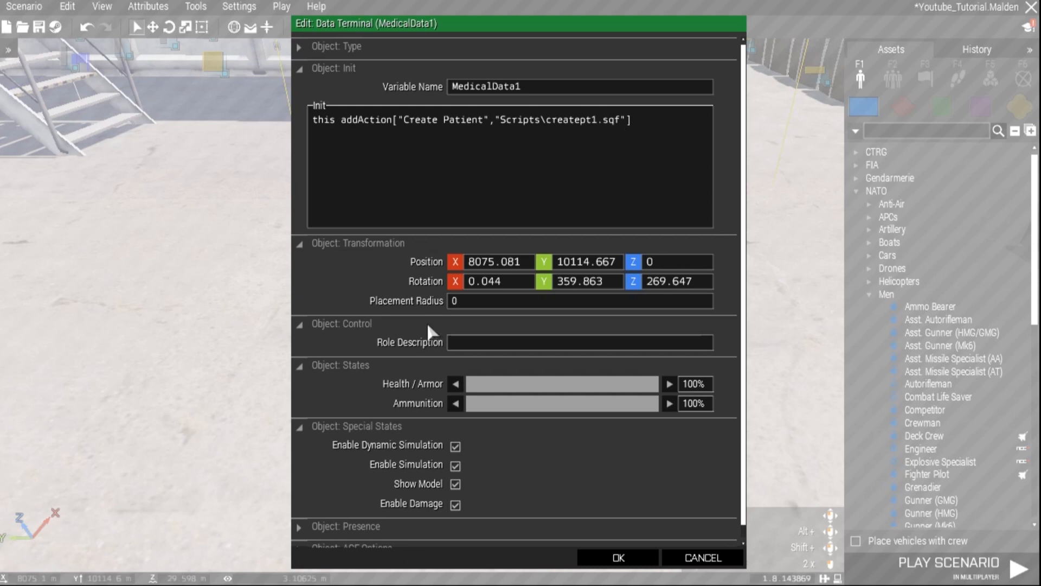
{"action": "mouse_move", "coordinate": [563, 129]}
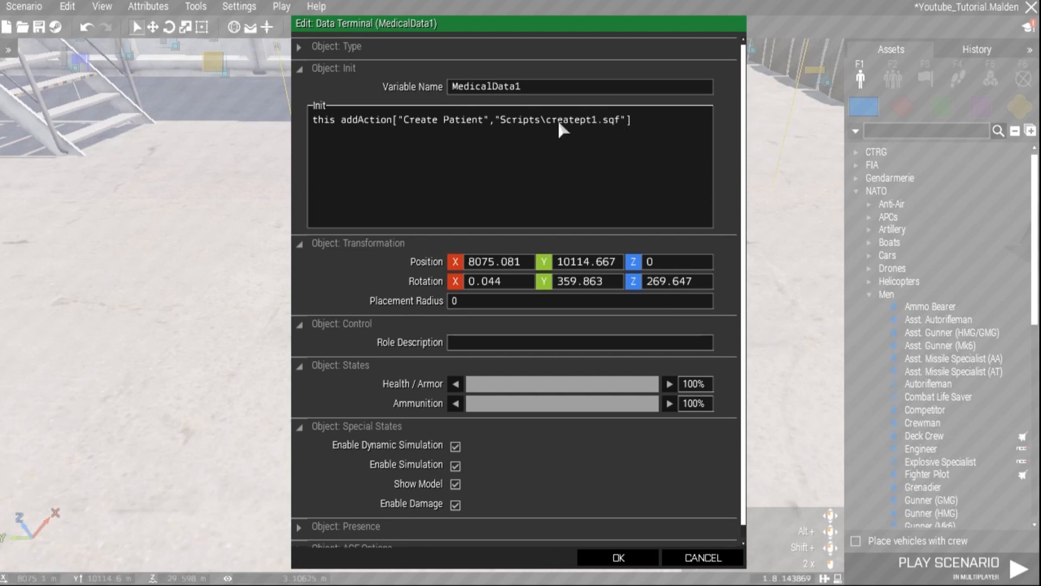
{"action": "mouse_move", "coordinate": [619, 131]}
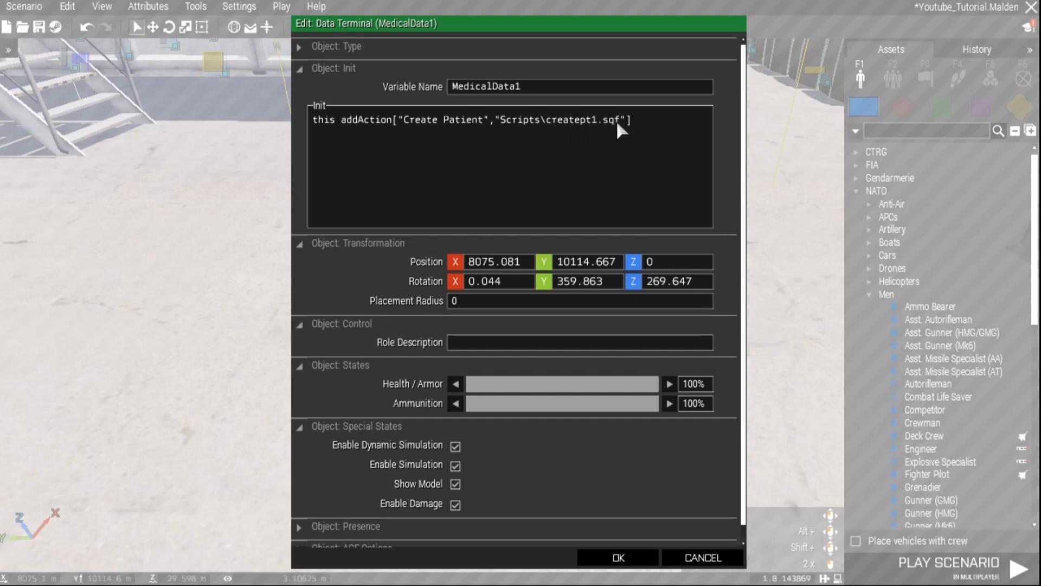
{"action": "mouse_move", "coordinate": [632, 140]}
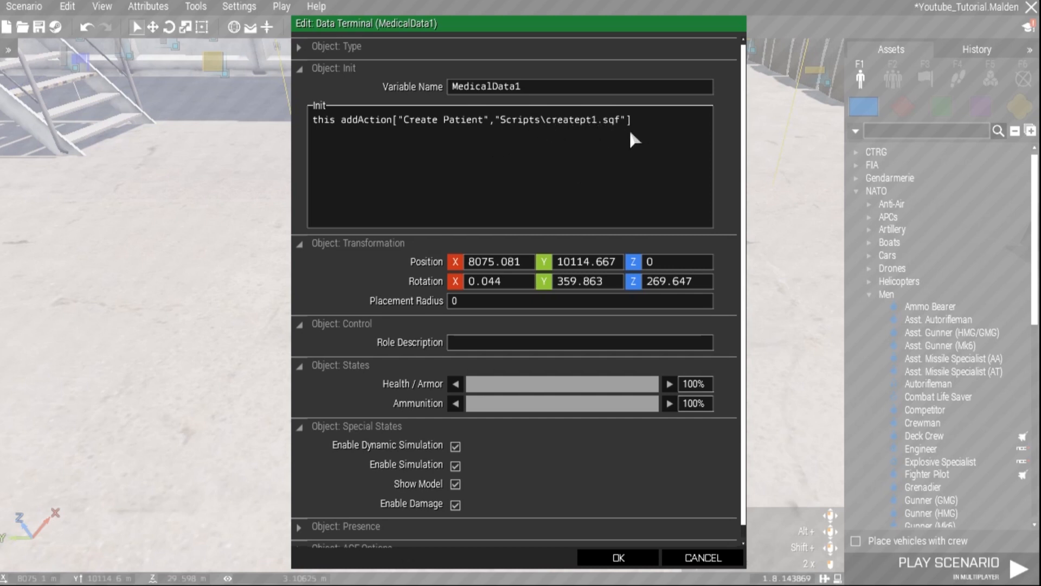
{"action": "mouse_move", "coordinate": [543, 300]}
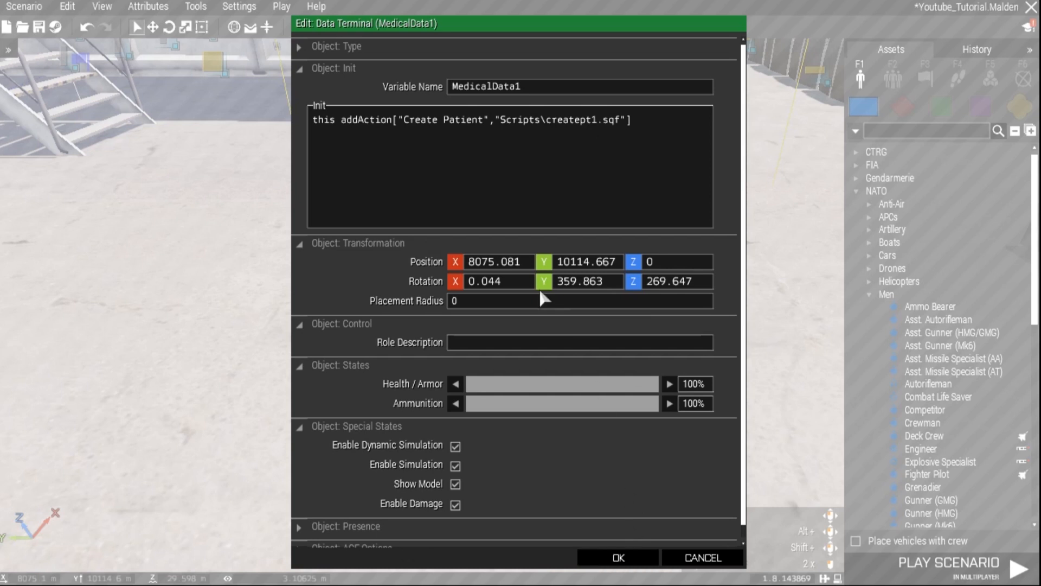
Step: Read the DeletePt laptop's Delete Patients addAction code and close its attributes
{"action": "left_click", "coordinate": [616, 557]}
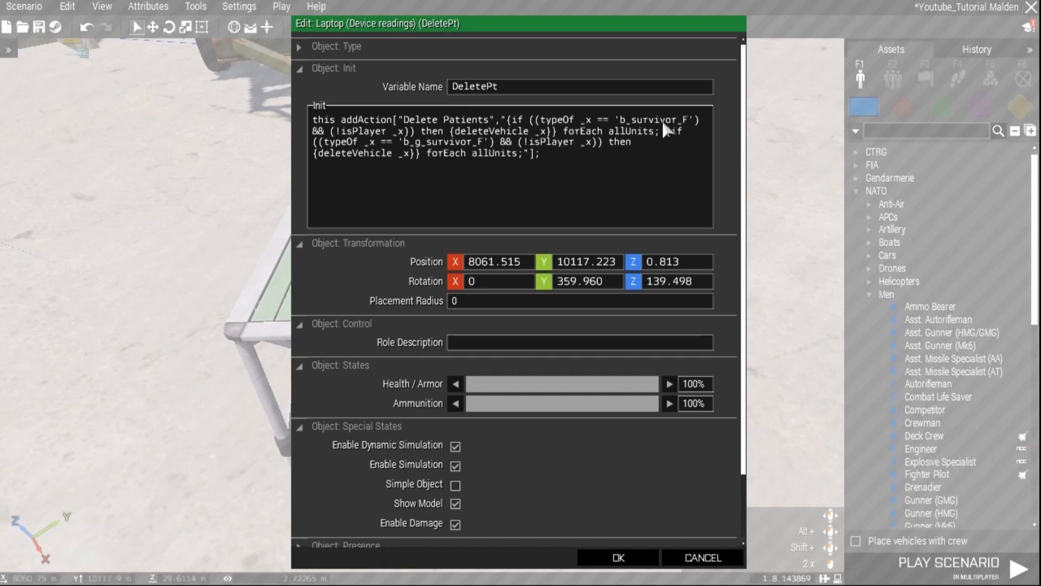
{"action": "mouse_move", "coordinate": [408, 153]}
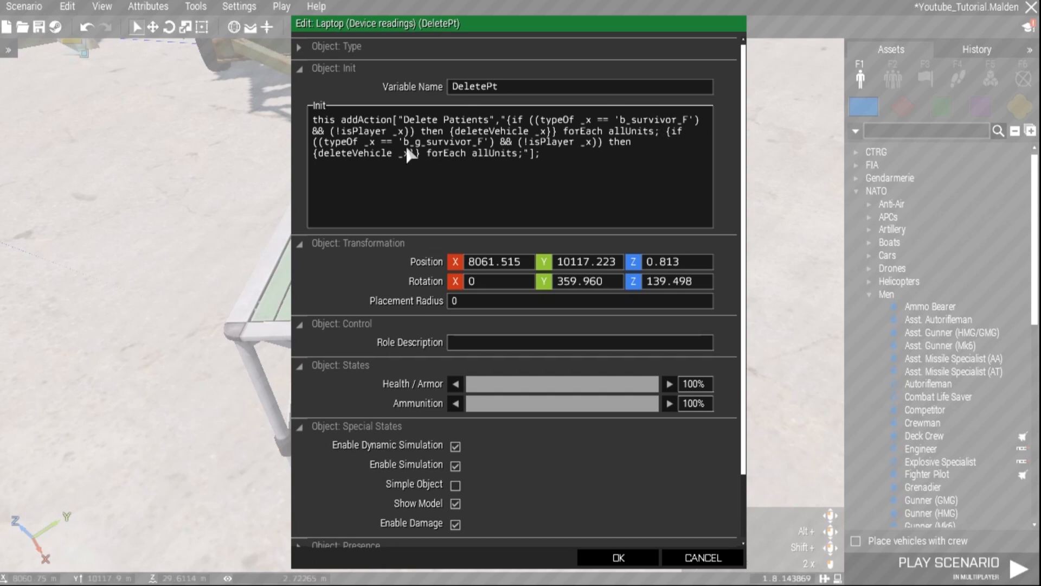
{"action": "mouse_move", "coordinate": [521, 151]}
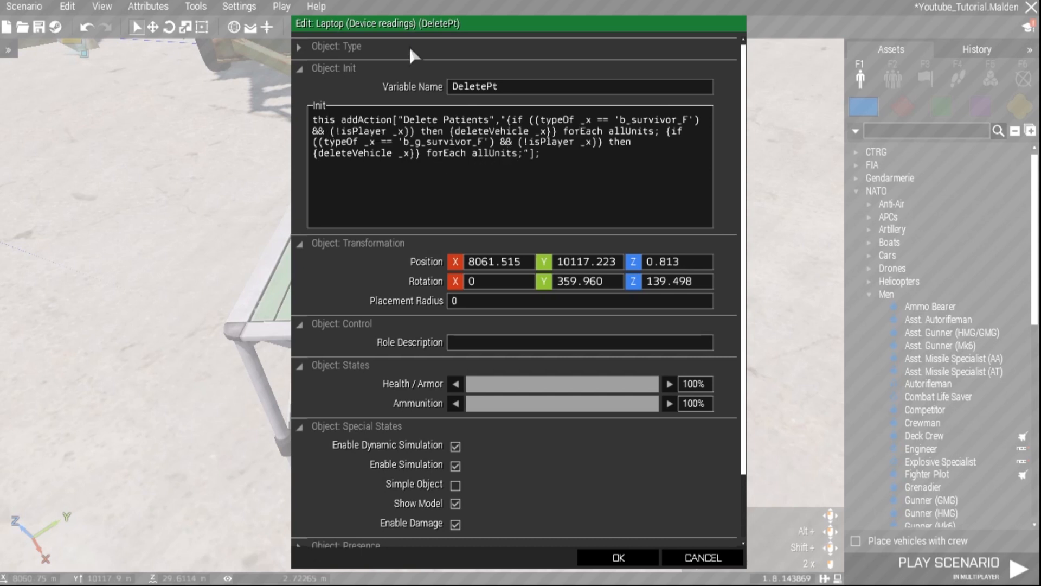
{"action": "mouse_move", "coordinate": [497, 204]}
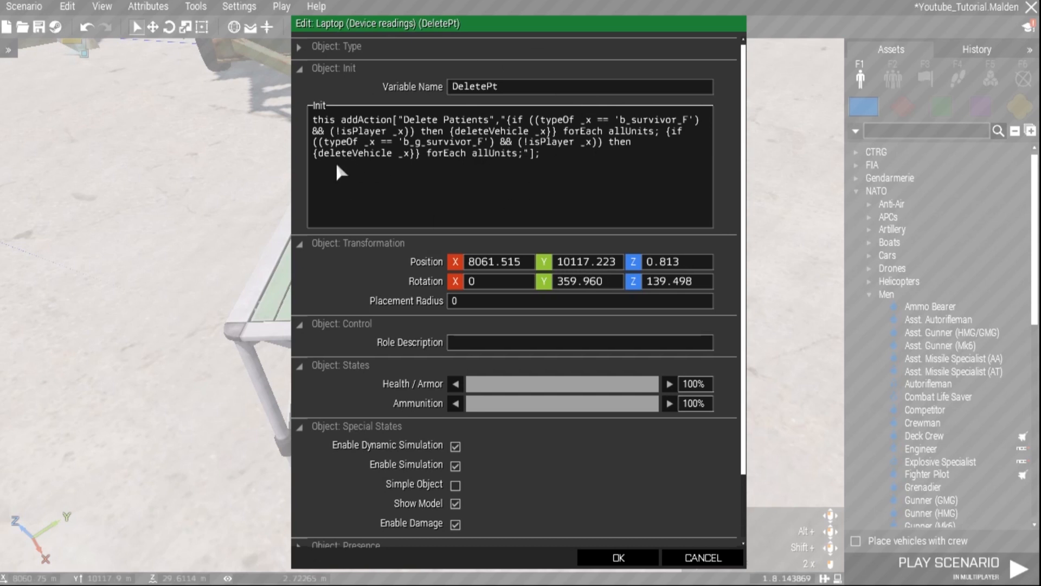
{"action": "mouse_move", "coordinate": [578, 527]}
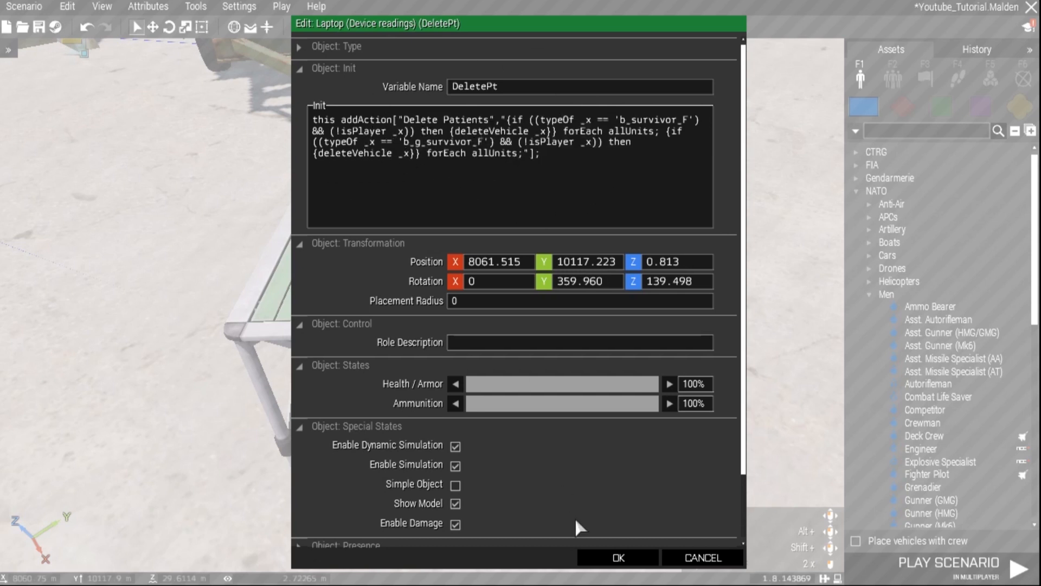
{"action": "left_click", "coordinate": [616, 557]}
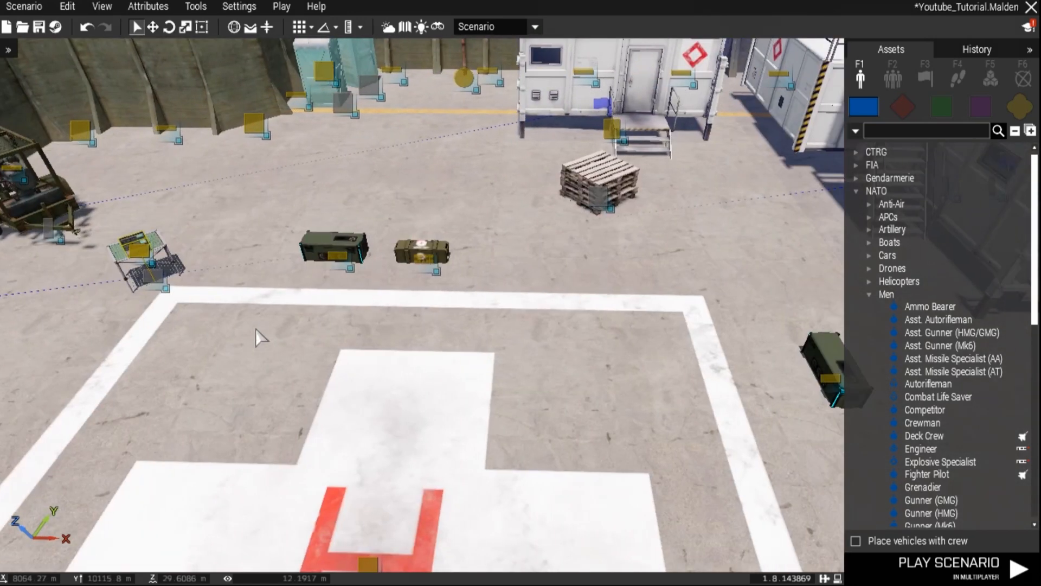
Step: Move the editor camera over the helipad to the ACE Medical Supply Crate
{"action": "scroll", "scroll_direction": "down", "scroll_amount": 3}
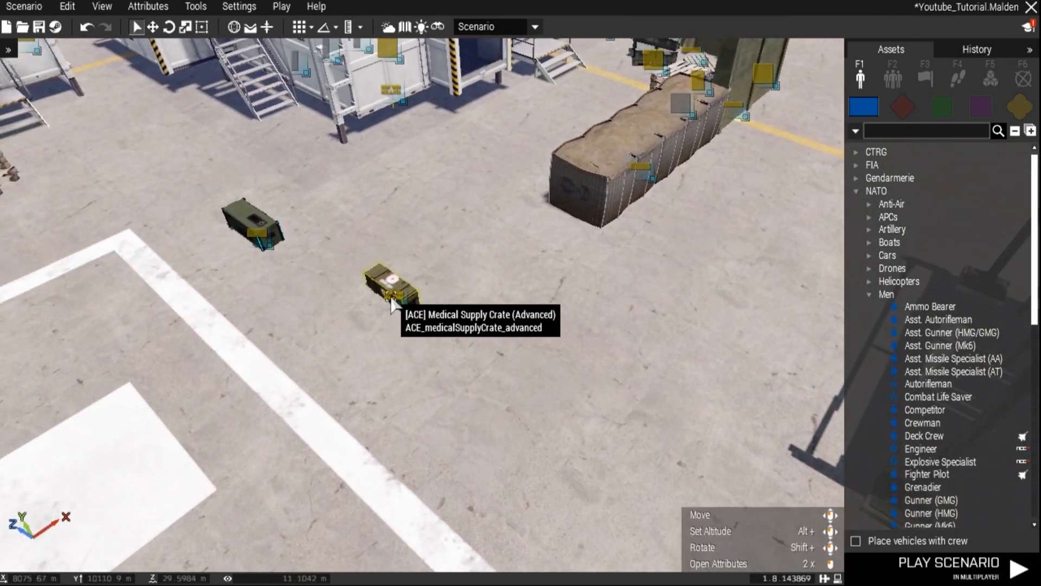
Step: Confirm the crate's Equipment Storage holds unlimited virtual medical supplies, then close it
{"action": "double_click", "coordinate": [390, 282]}
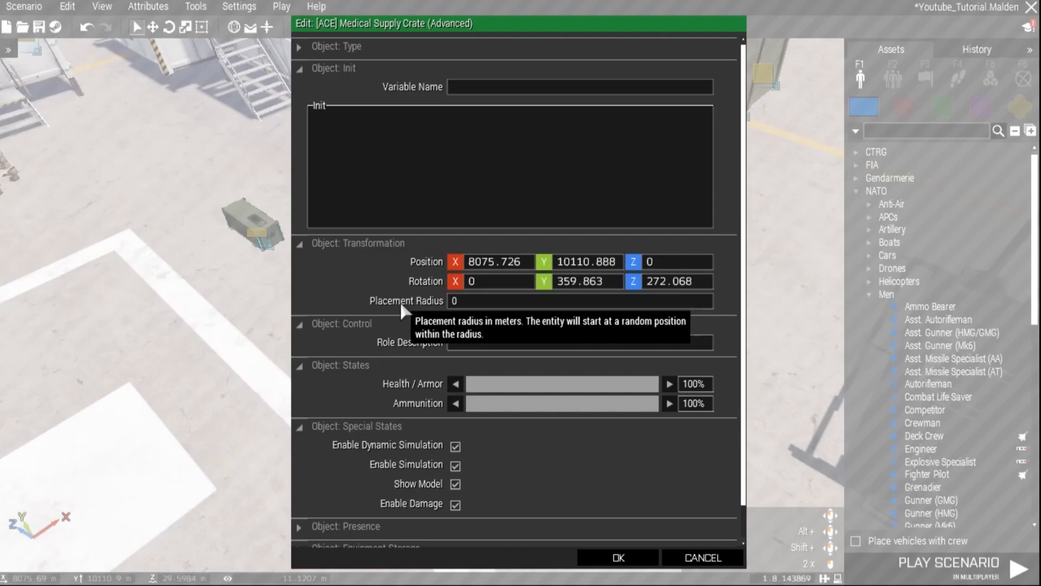
{"action": "scroll", "scroll_direction": "down", "scroll_amount": 3}
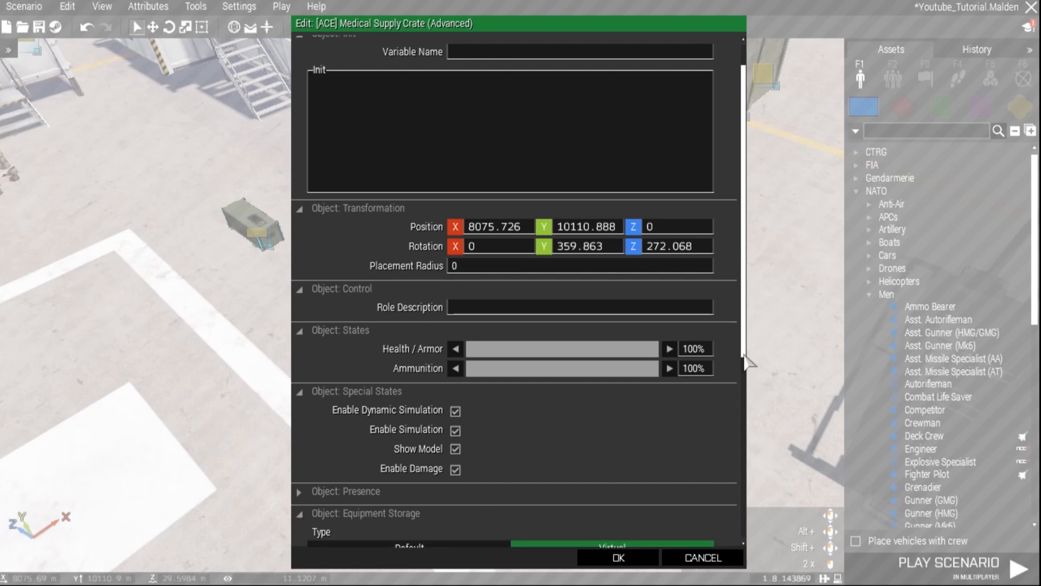
{"action": "scroll", "scroll_direction": "down", "scroll_amount": 3}
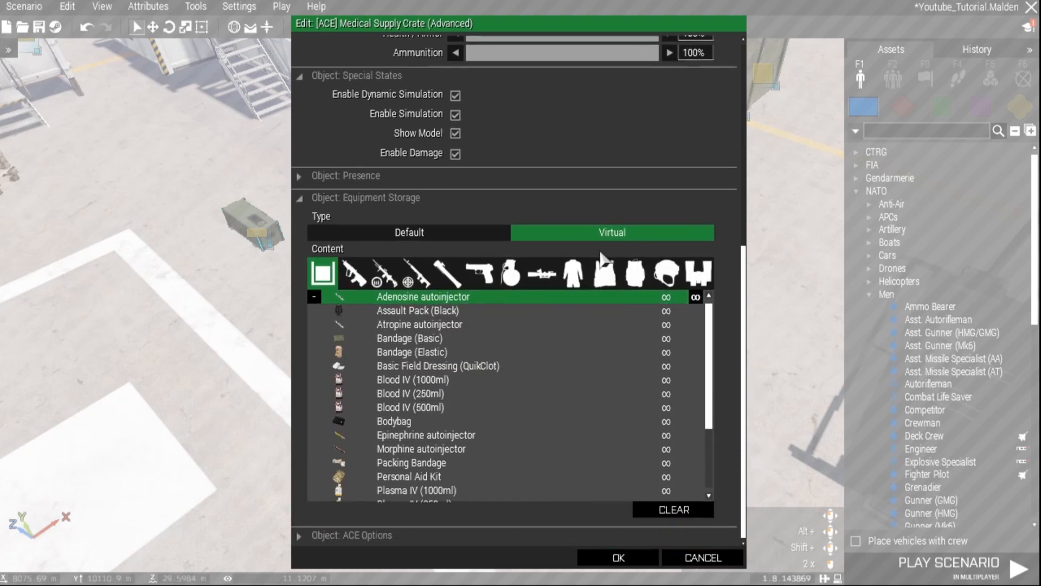
{"action": "left_click", "coordinate": [617, 557]}
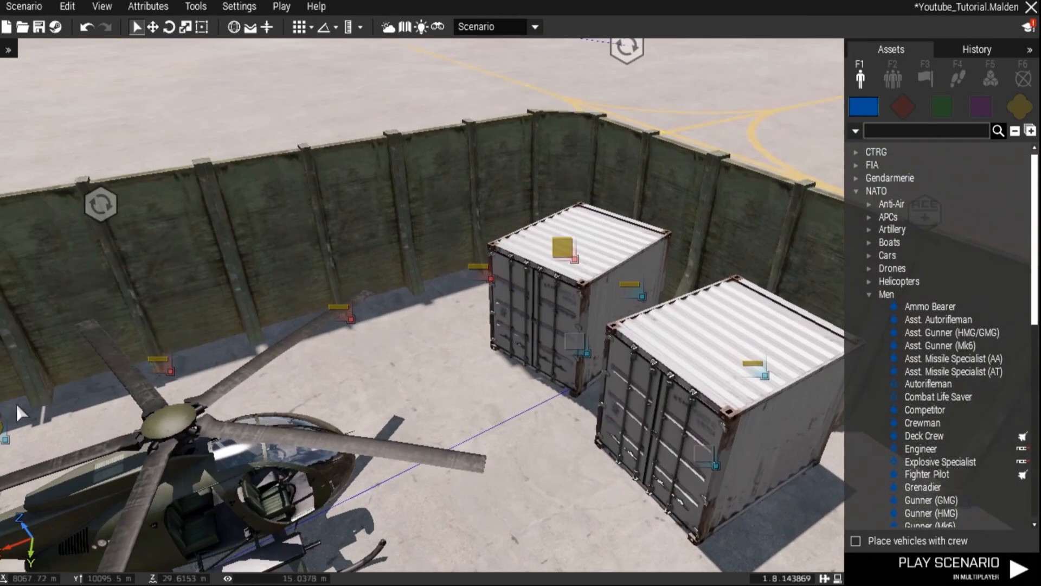
{"action": "mouse_move", "coordinate": [457, 196]}
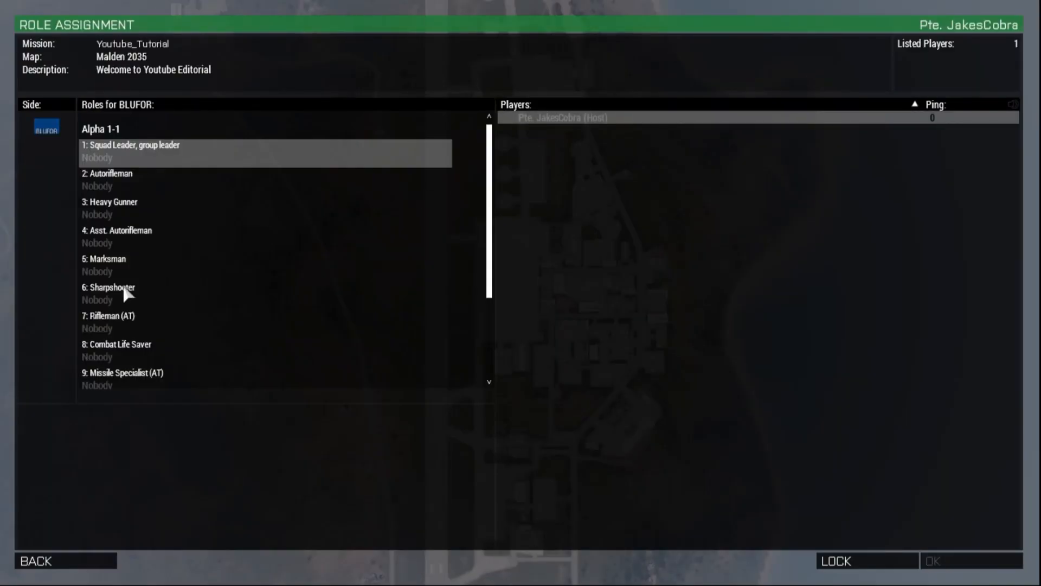
Step: Take slot 8 Combat Life Saver in Role Assignment and continue to the respawn map
{"action": "left_click", "coordinate": [117, 350]}
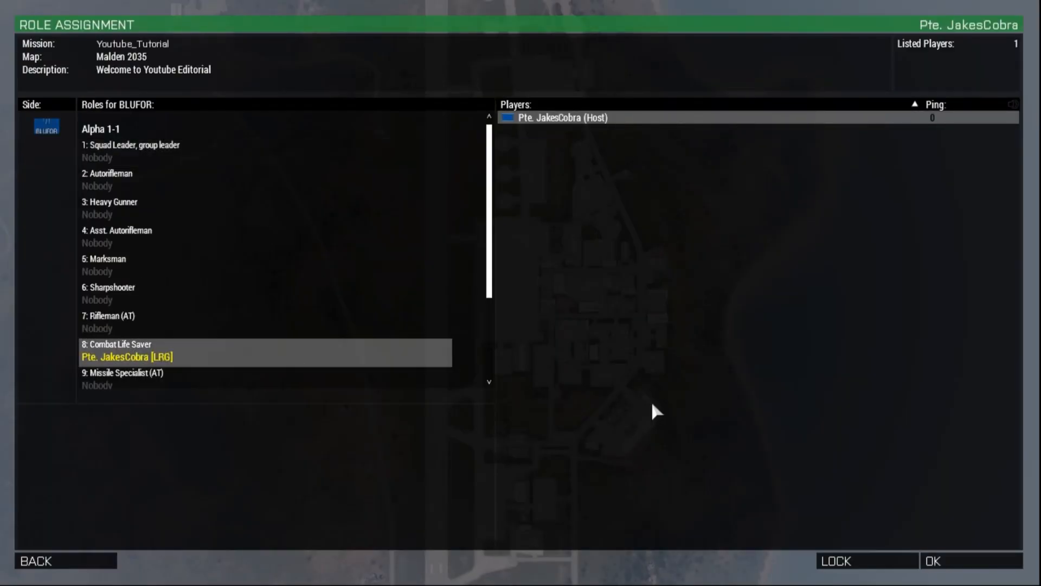
{"action": "left_click", "coordinate": [932, 560]}
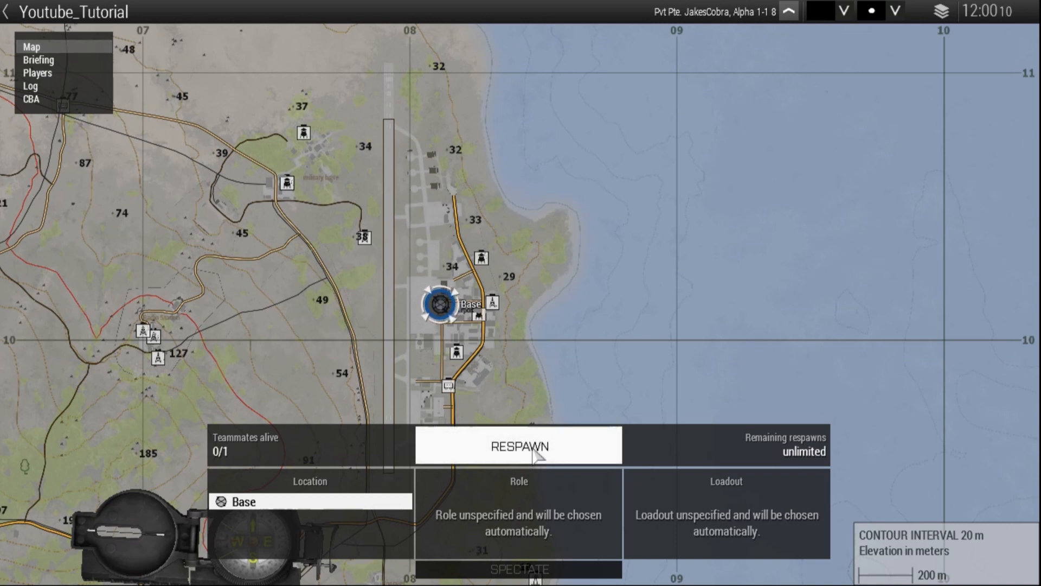
Step: Respawn at Base and use the terminal's Create Patient action to get a wounded patient
{"action": "left_click", "coordinate": [519, 444]}
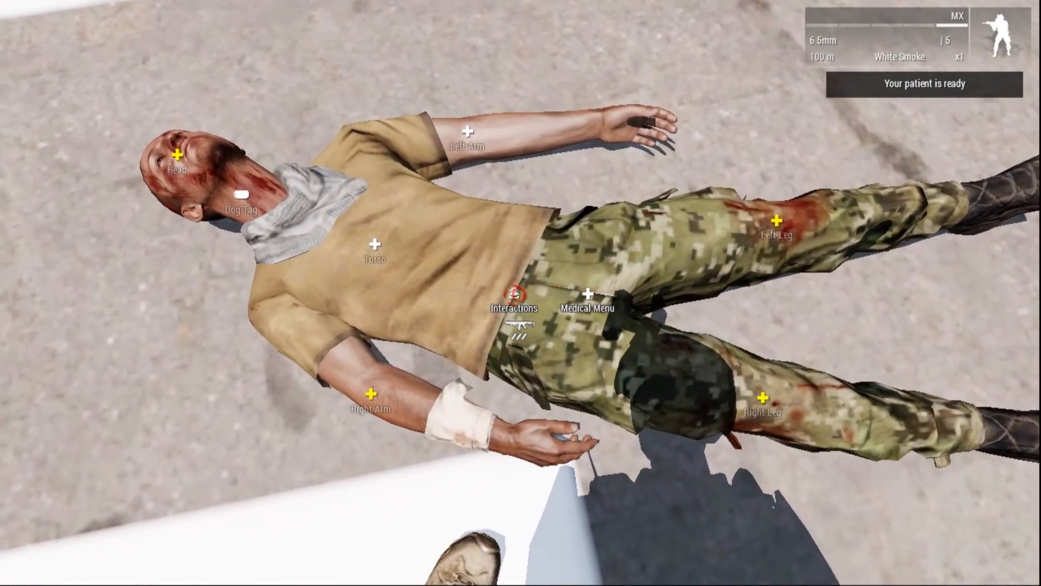
Step: Leave the mission and return to Handy scripts.txt showing the creatept.sqf code
{"action": "left_click", "coordinate": [588, 297]}
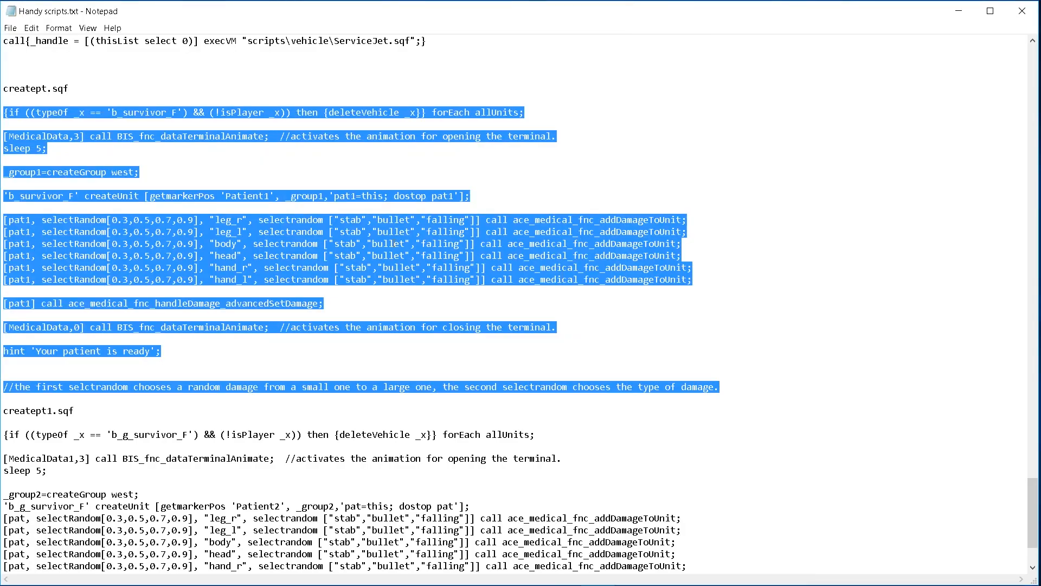
Step: Deselect the creatept.sqf script text in the Handy scripts notes
{"action": "left_click", "coordinate": [63, 123]}
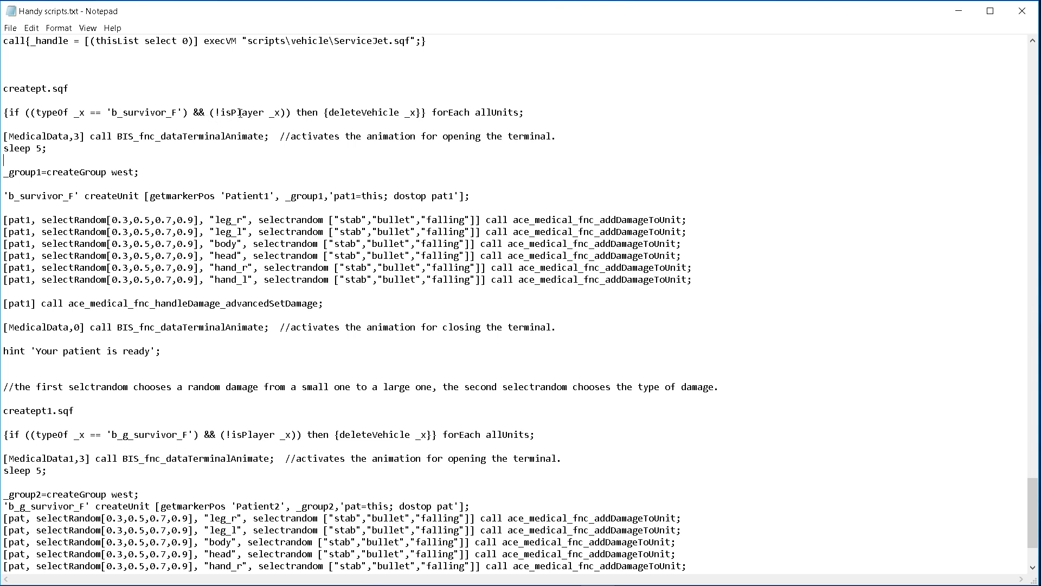
{"action": "mouse_move", "coordinate": [237, 112]}
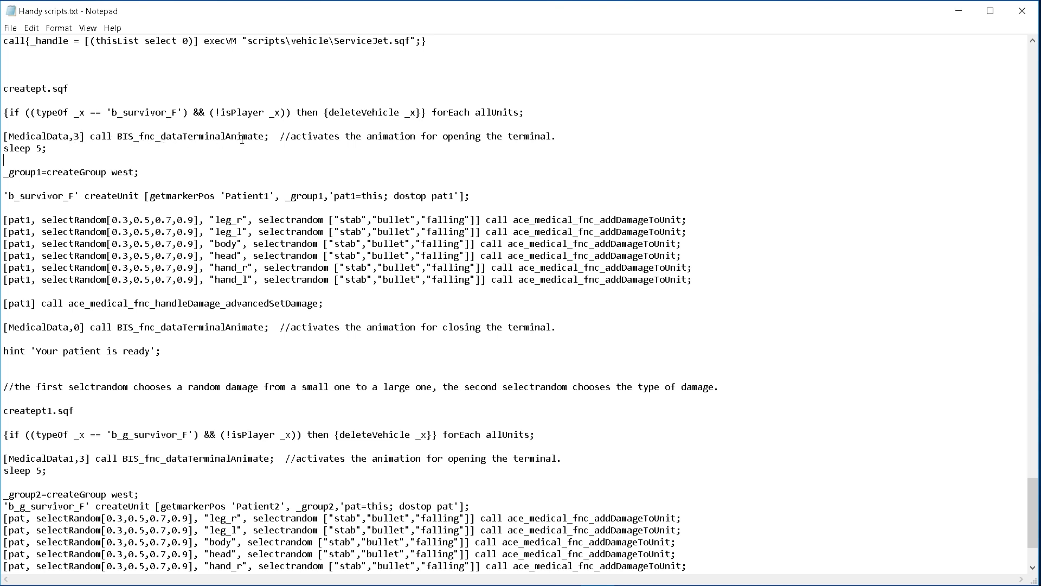
{"action": "mouse_move", "coordinate": [265, 136]}
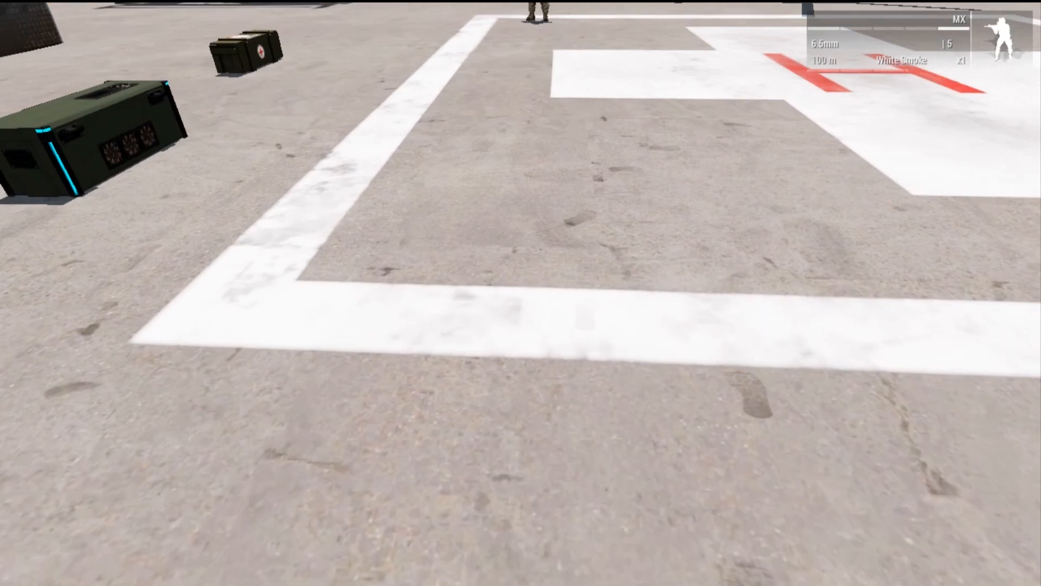
Step: End the mission, continue past the statistics screen and back out of Role Assignment
{"action": "key", "text": "m"}
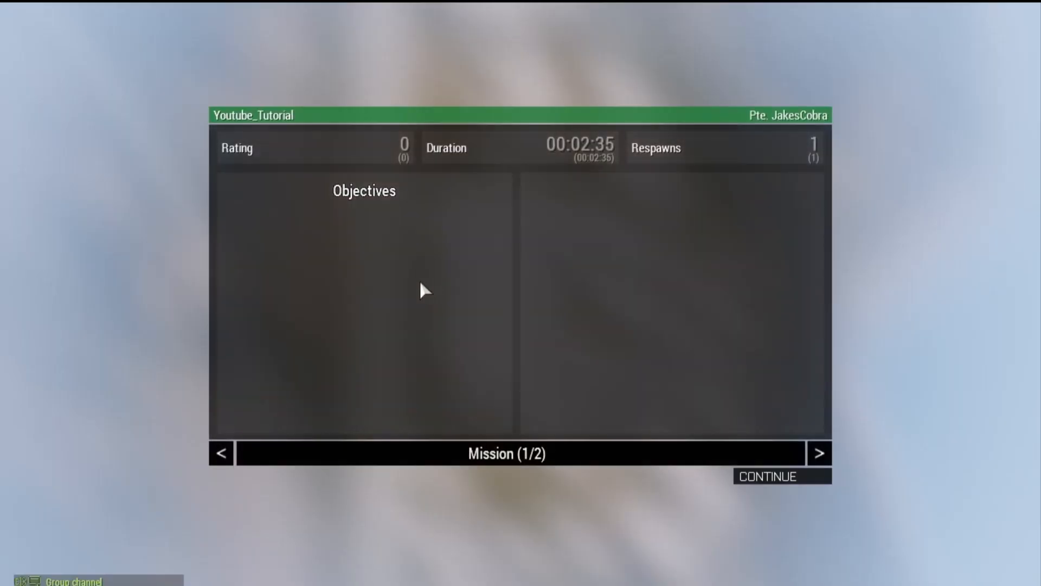
{"action": "left_click", "coordinate": [780, 476]}
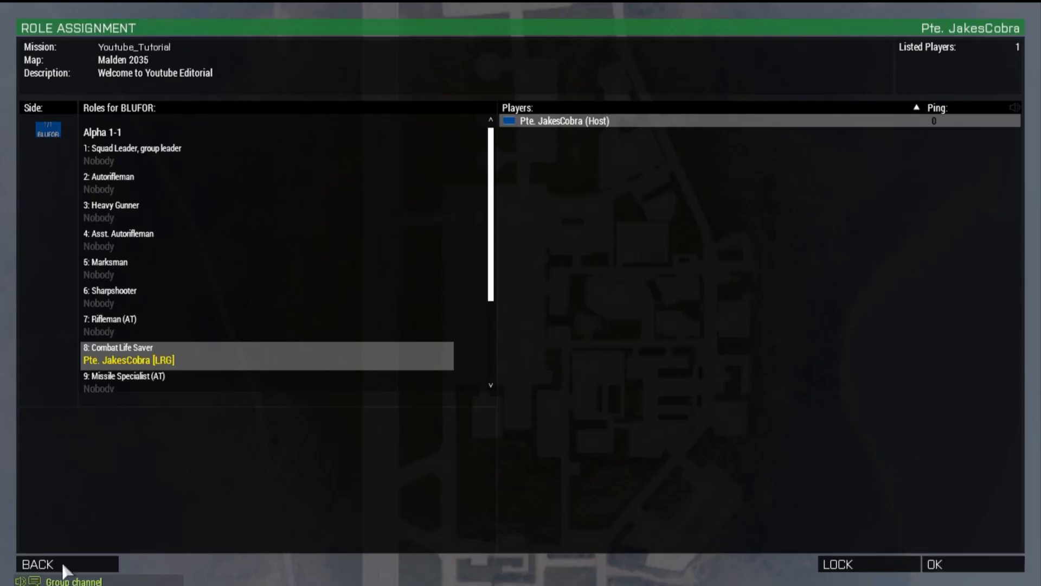
{"action": "left_click", "coordinate": [37, 564]}
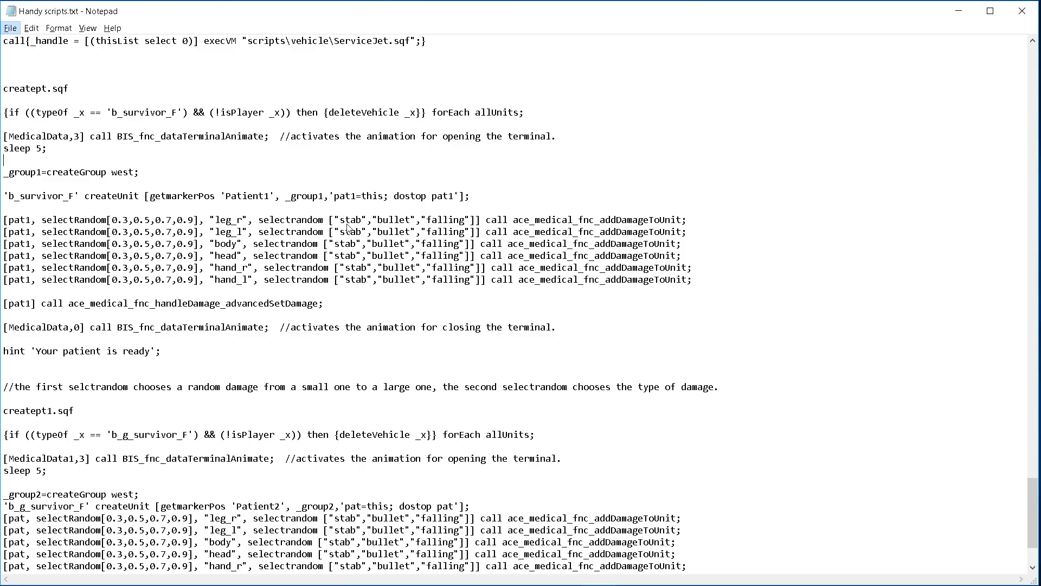
{"action": "mouse_move", "coordinate": [191, 201]}
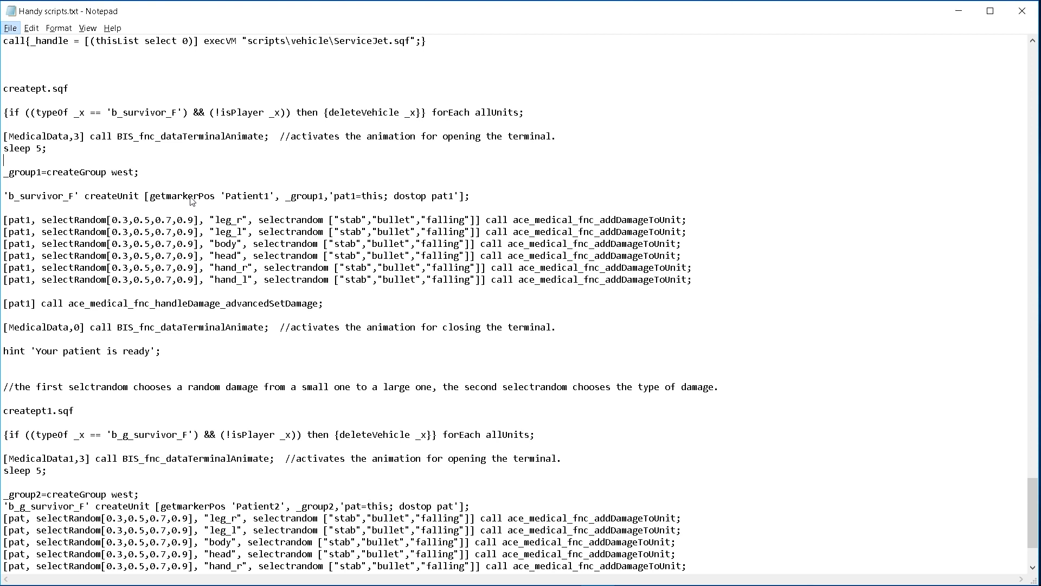
{"action": "mouse_move", "coordinate": [286, 201]}
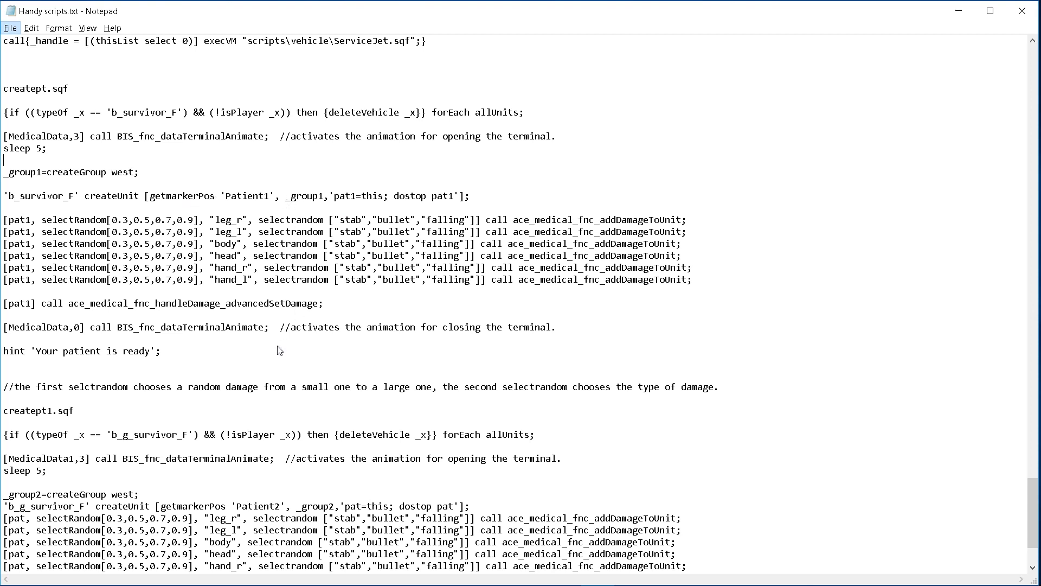
{"action": "mouse_move", "coordinate": [174, 494]}
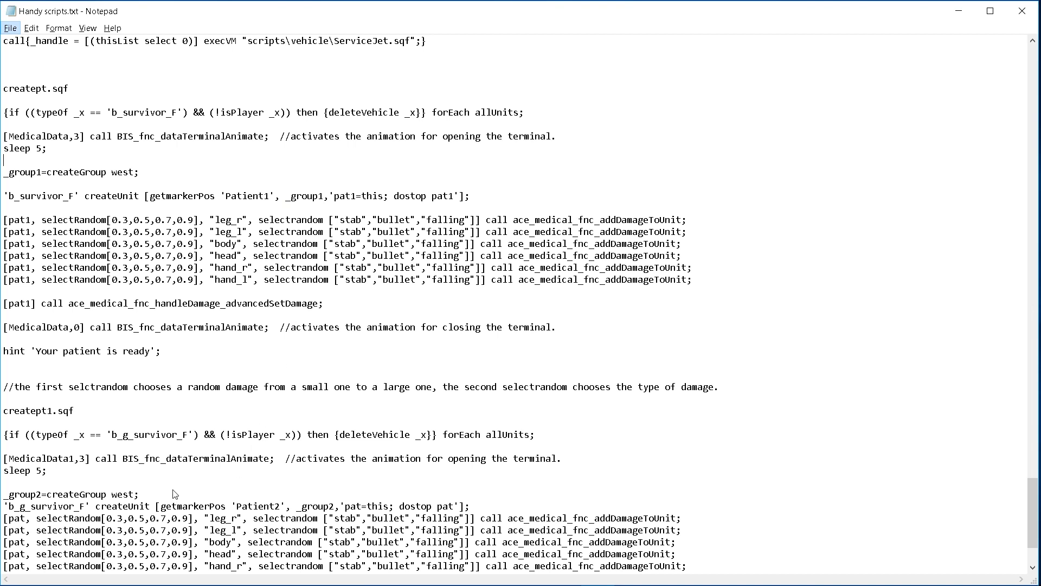
{"action": "mouse_move", "coordinate": [211, 510]}
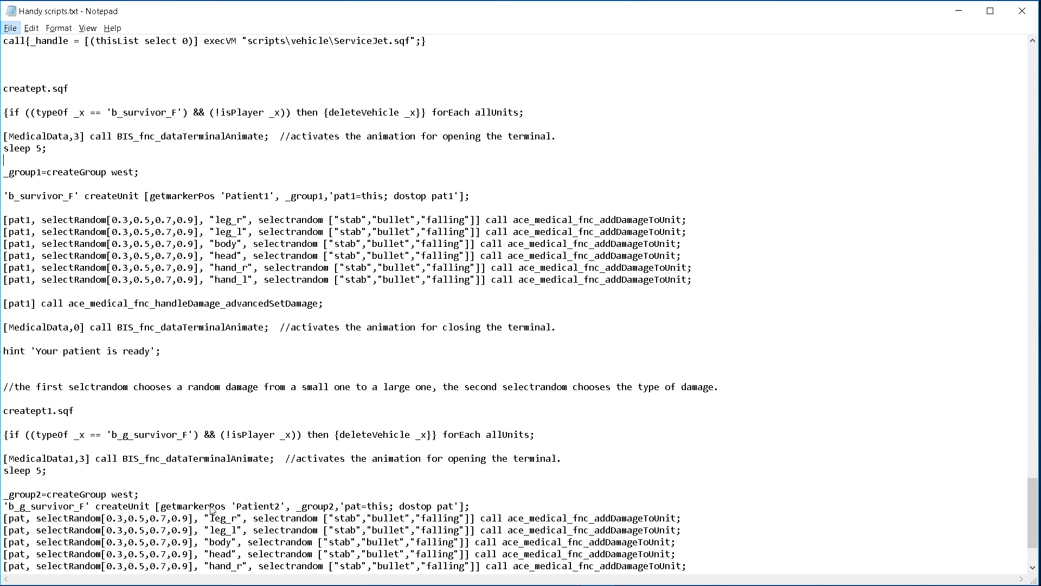
{"action": "mouse_move", "coordinate": [409, 475]}
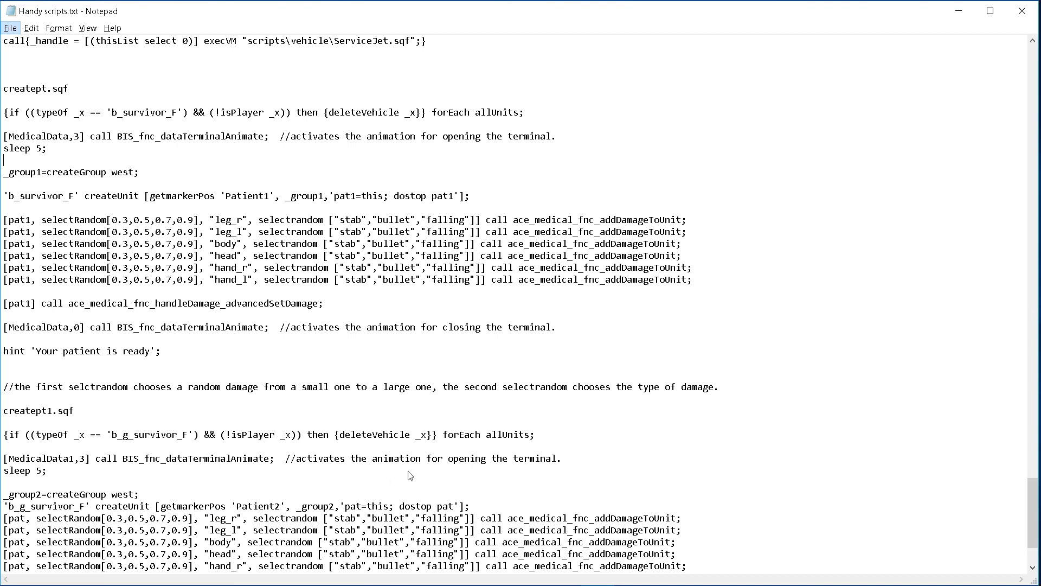
{"action": "mouse_move", "coordinate": [65, 212]}
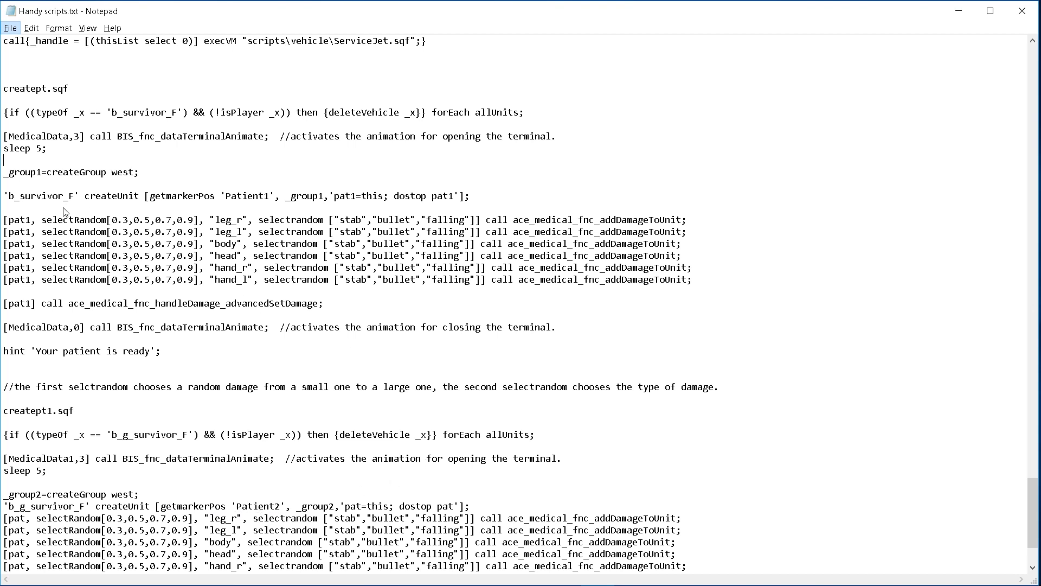
{"action": "mouse_move", "coordinate": [137, 211]}
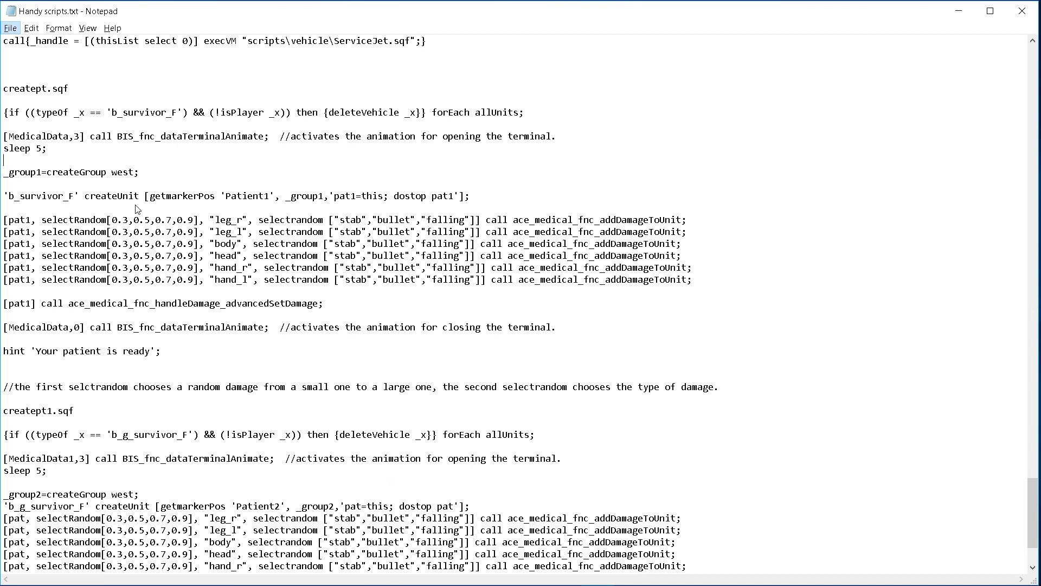
{"action": "mouse_move", "coordinate": [365, 205]}
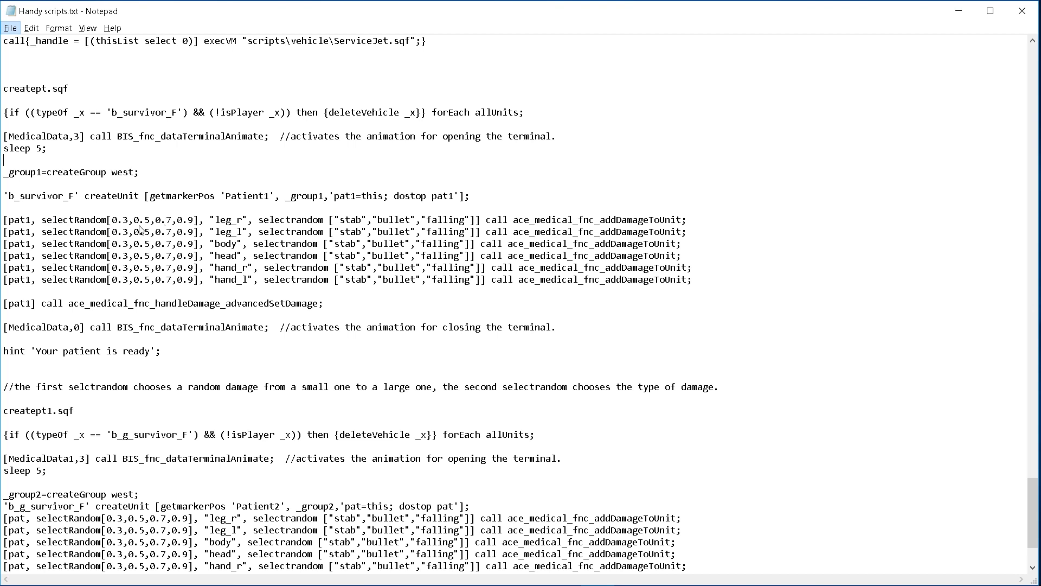
{"action": "mouse_move", "coordinate": [210, 229]}
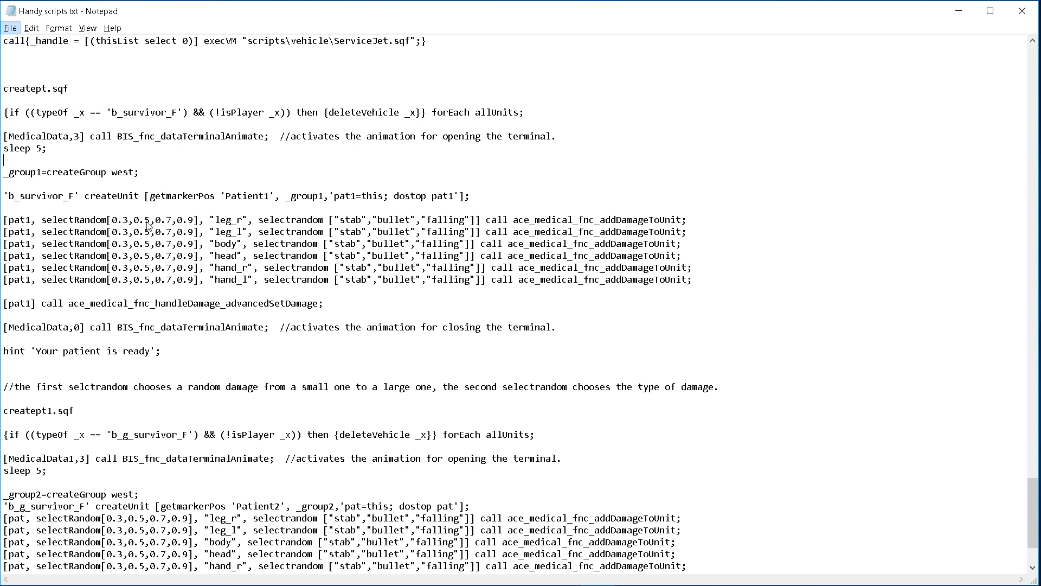
{"action": "mouse_move", "coordinate": [228, 240]}
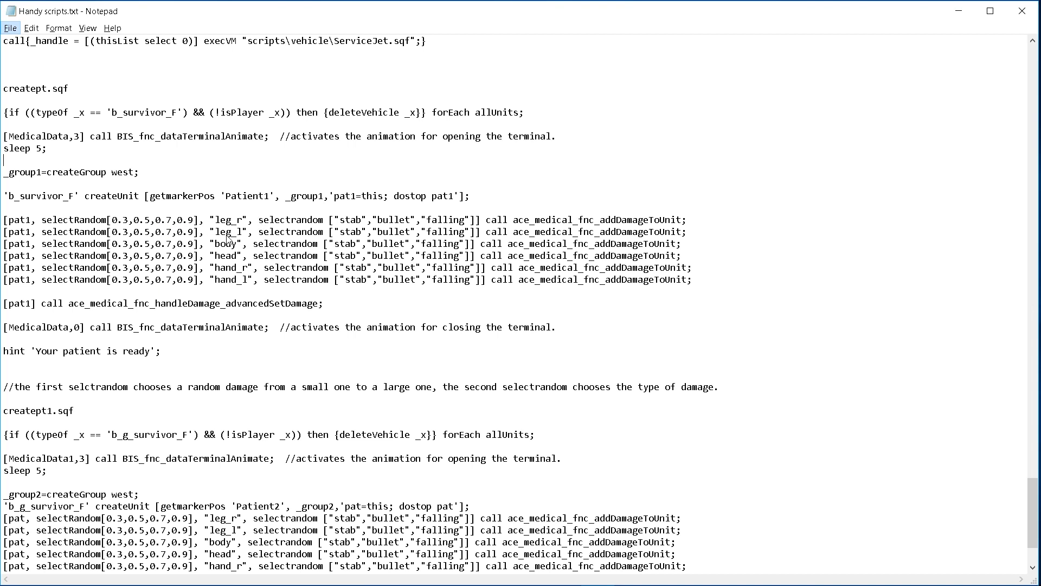
{"action": "mouse_move", "coordinate": [220, 289]}
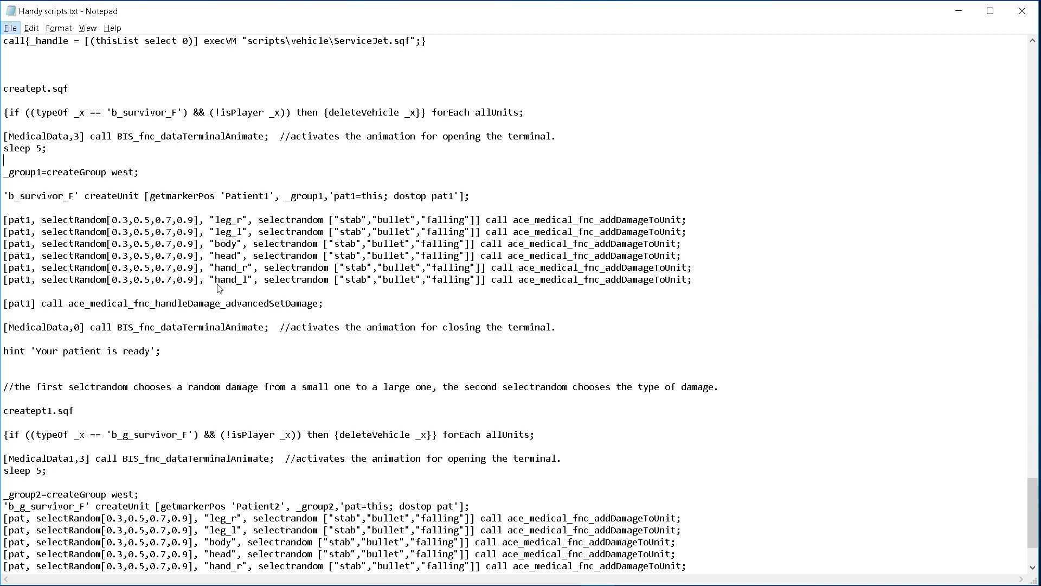
{"action": "mouse_move", "coordinate": [276, 227]}
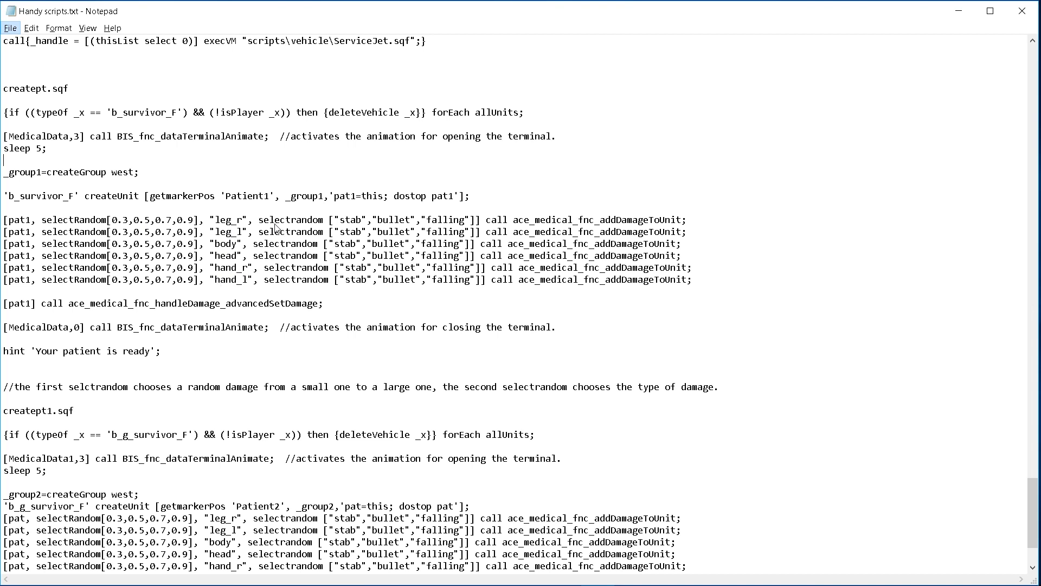
{"action": "mouse_move", "coordinate": [356, 225]}
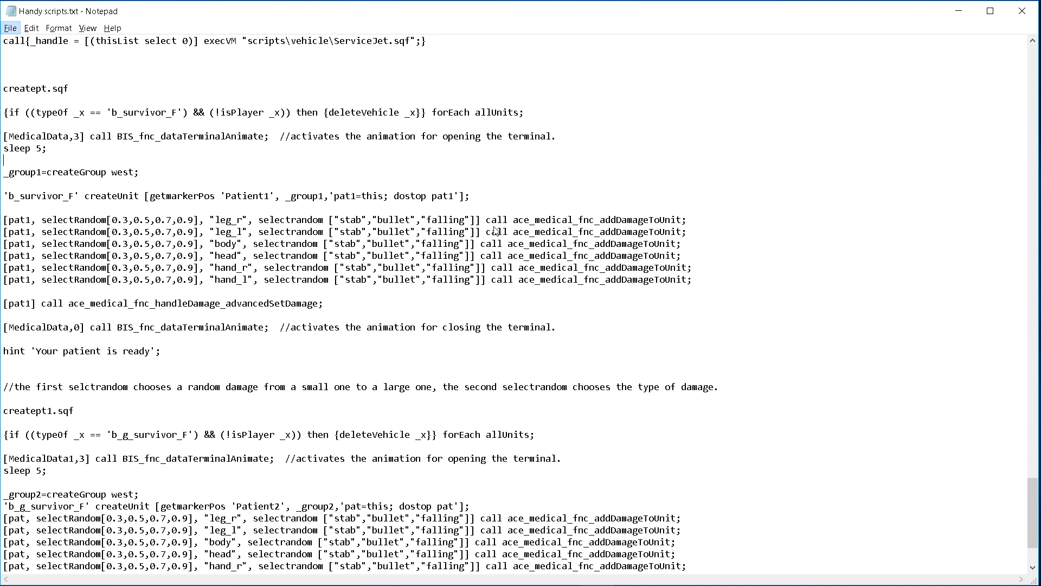
{"action": "mouse_move", "coordinate": [590, 224]}
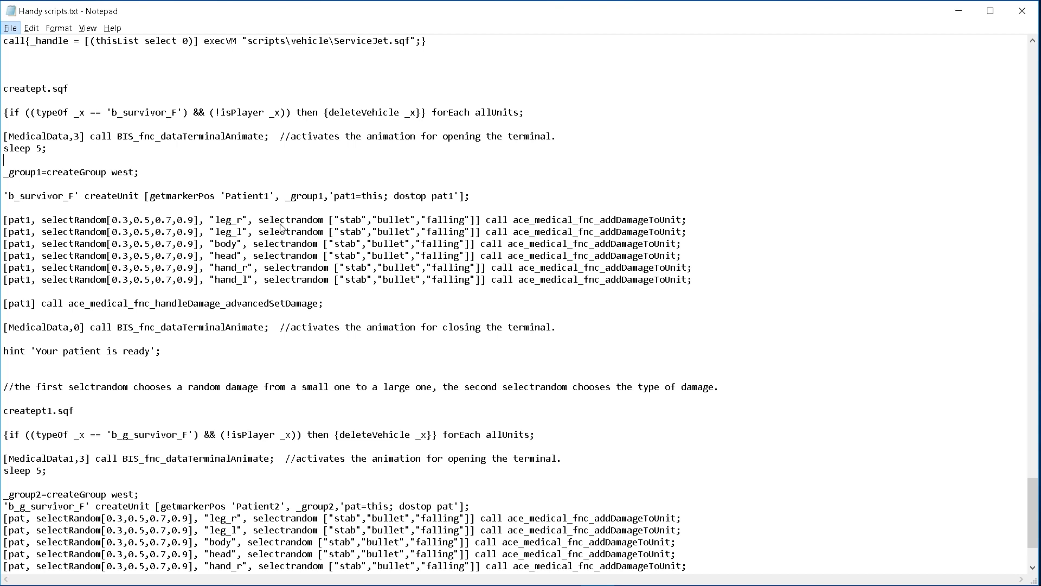
{"action": "mouse_move", "coordinate": [59, 329]}
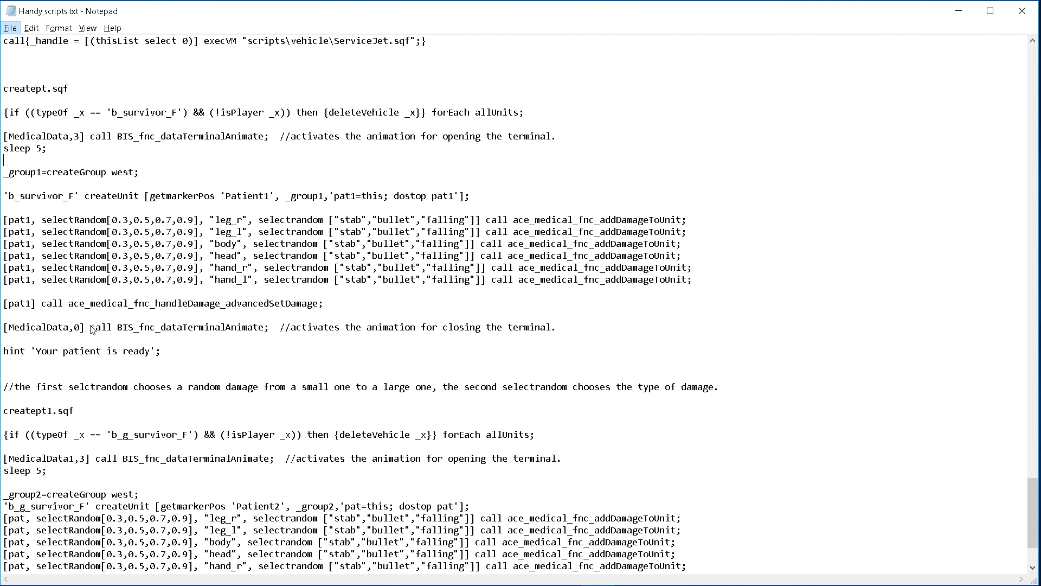
{"action": "mouse_move", "coordinate": [259, 333]}
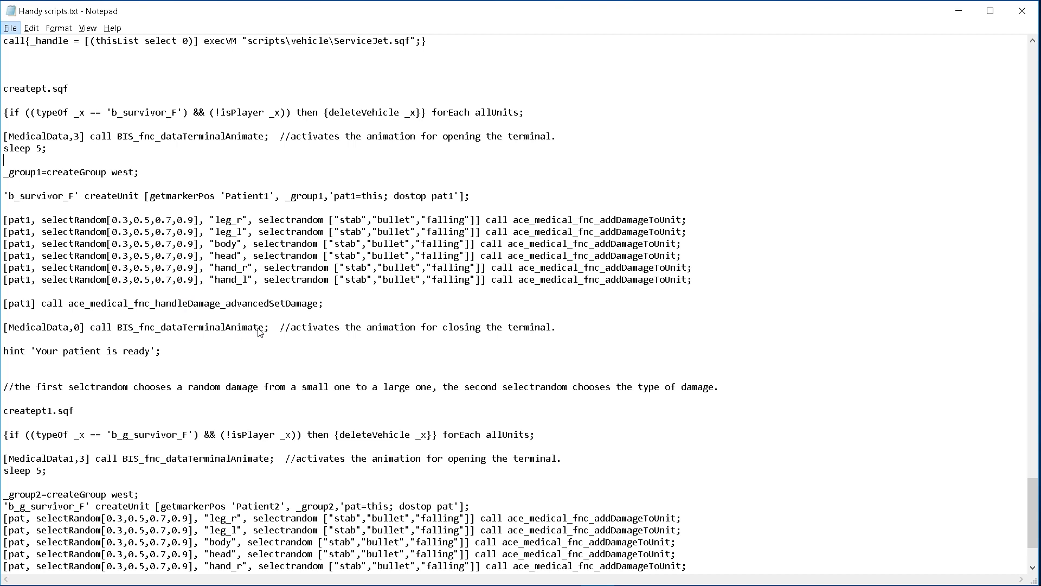
{"action": "mouse_move", "coordinate": [39, 368]}
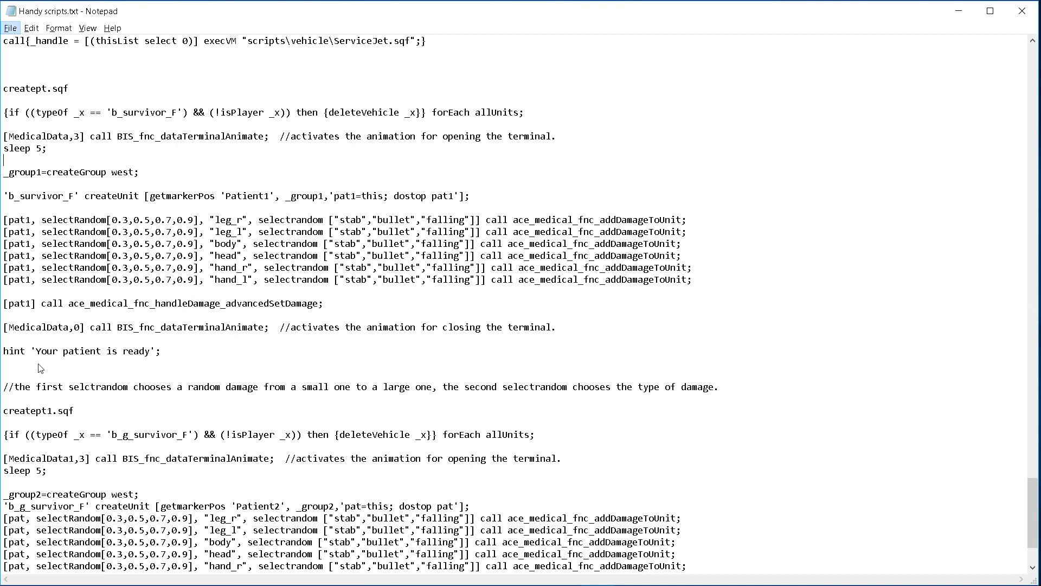
{"action": "mouse_move", "coordinate": [28, 356]}
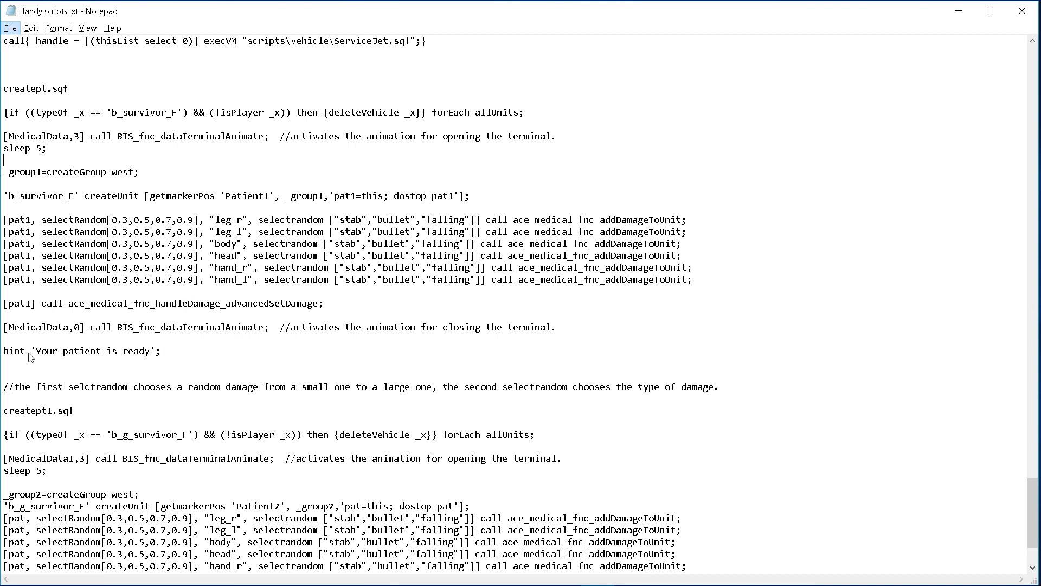
{"action": "mouse_move", "coordinate": [307, 395]}
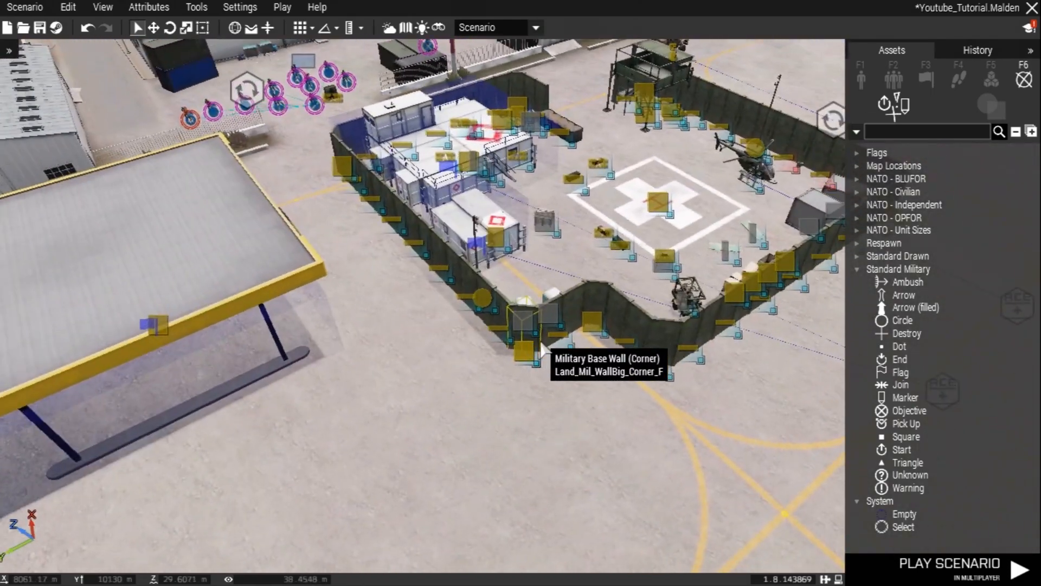
{"action": "scroll", "scroll_direction": "down", "scroll_amount": 3}
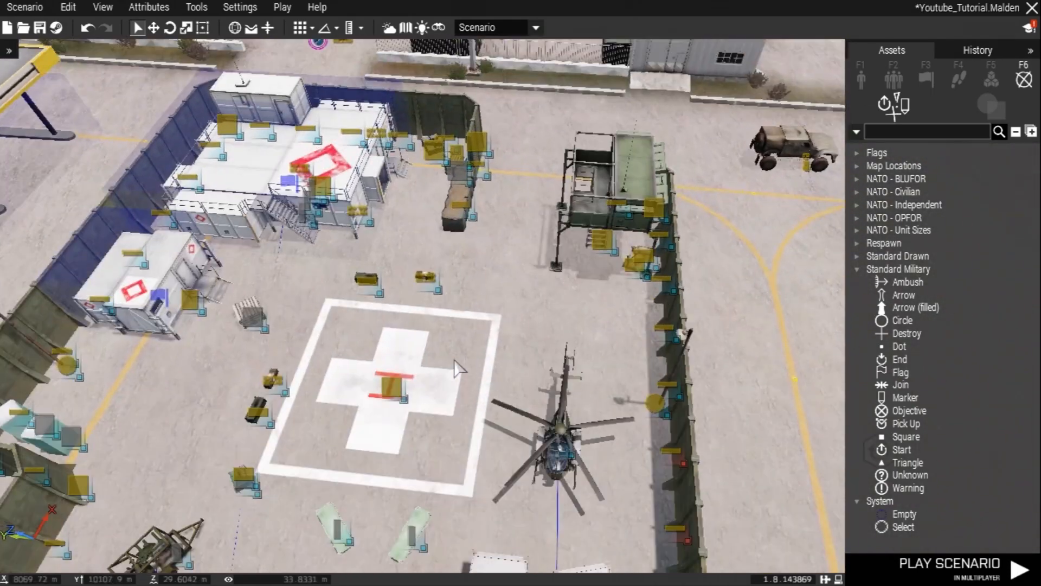